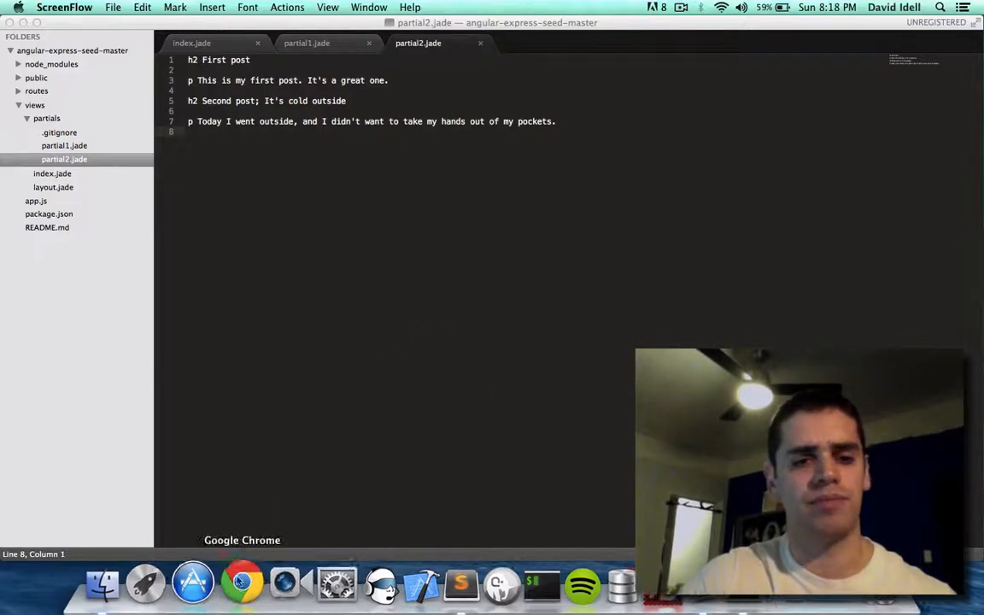
- Run node app.js, load localhost:3000 and follow the Dave's Blog nav link
click(243, 584)
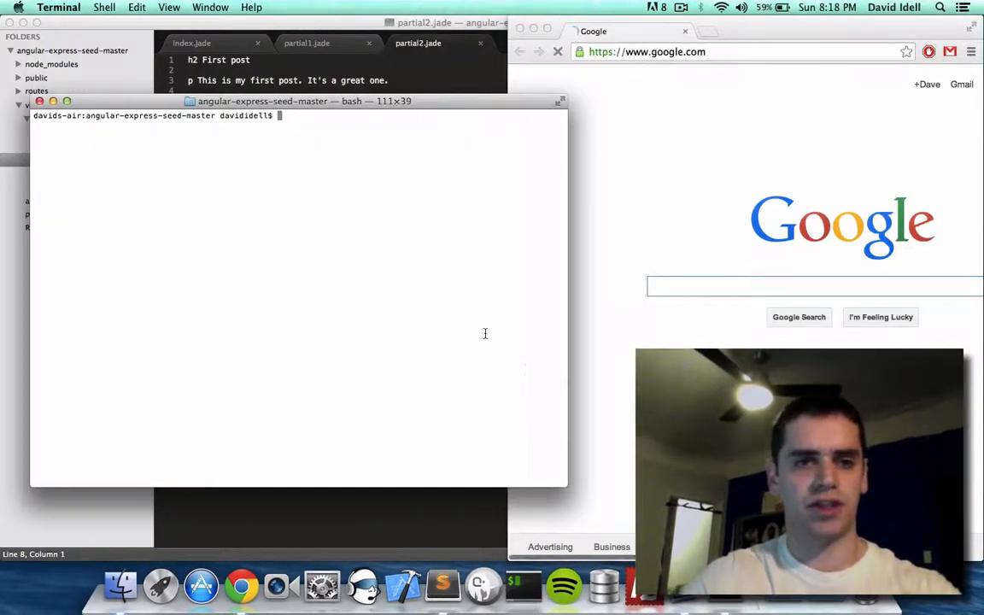
text(nd)
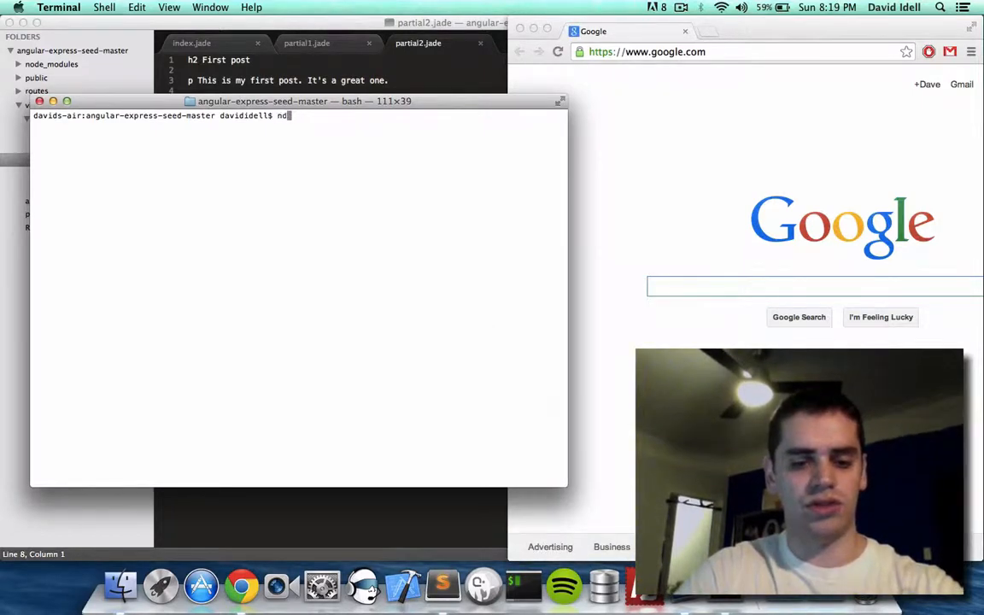
text(ode app.js)
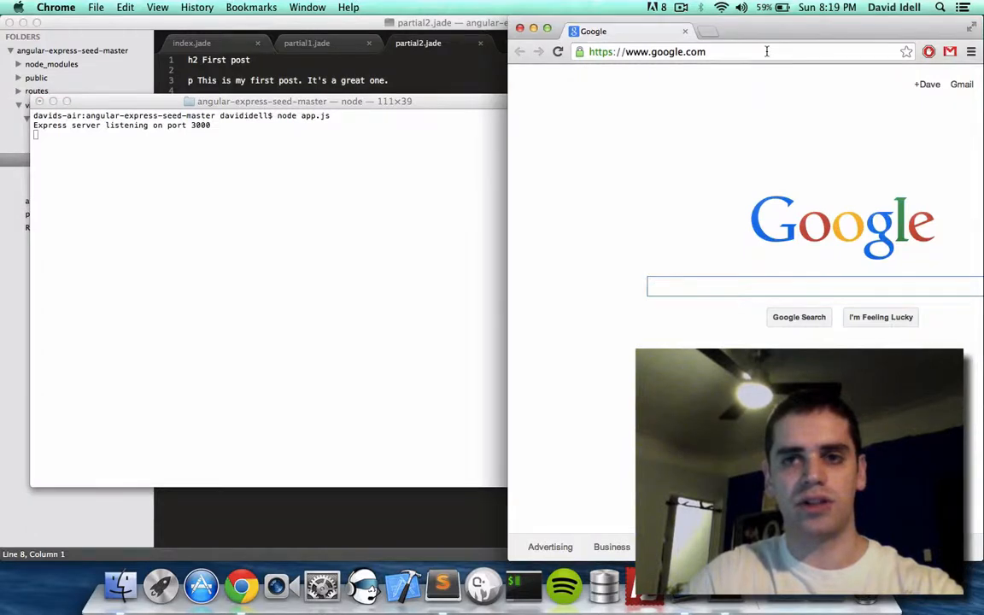
text(localhost:3000/view1)
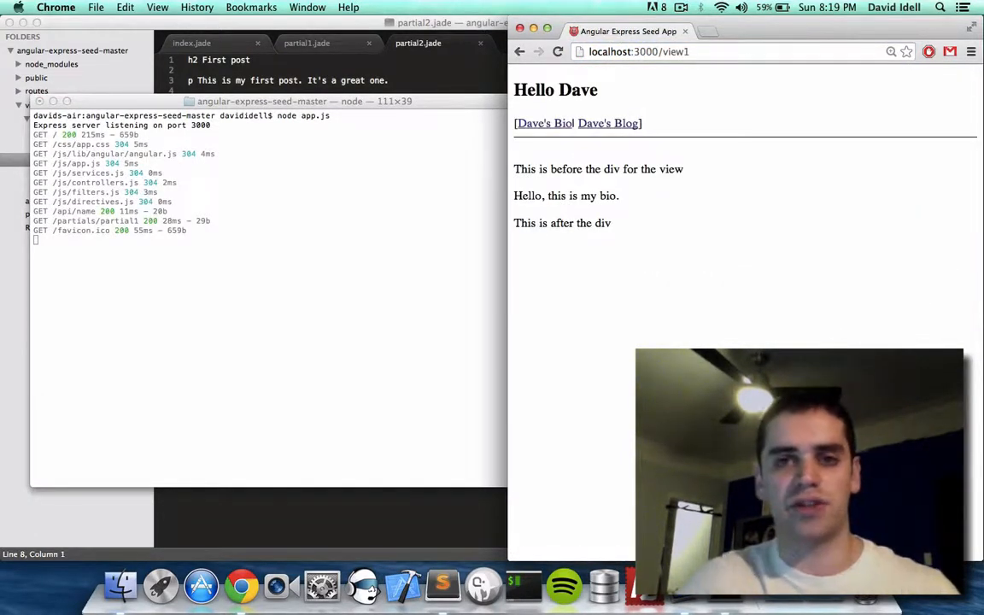
mouse_move(601, 126)
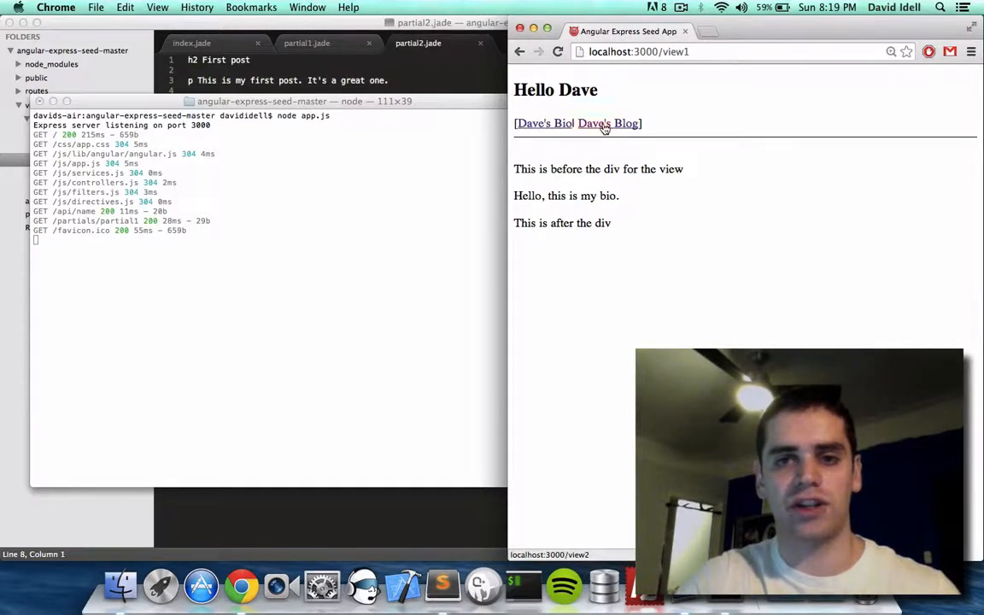
click(608, 123)
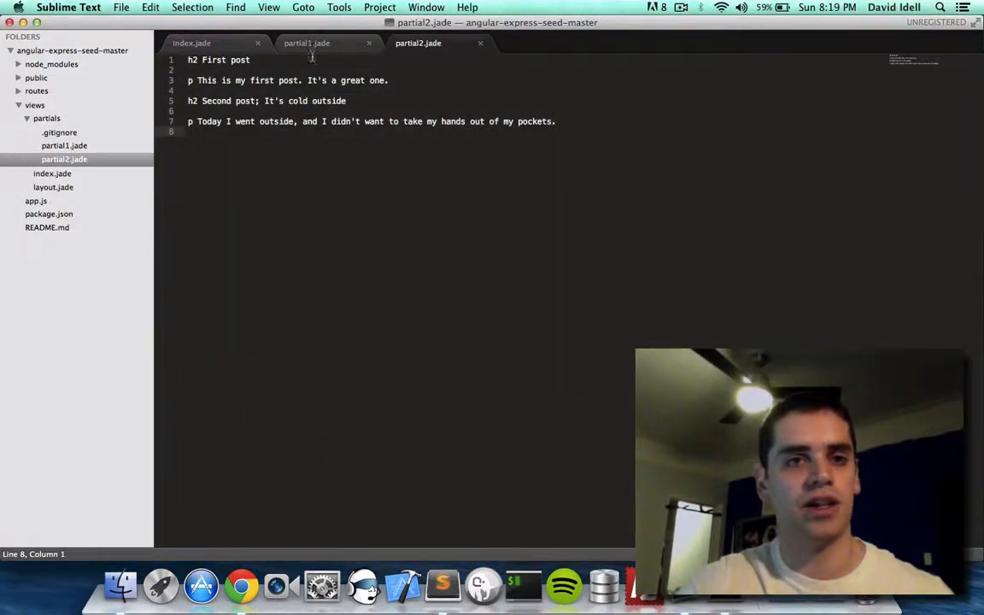
click(307, 43)
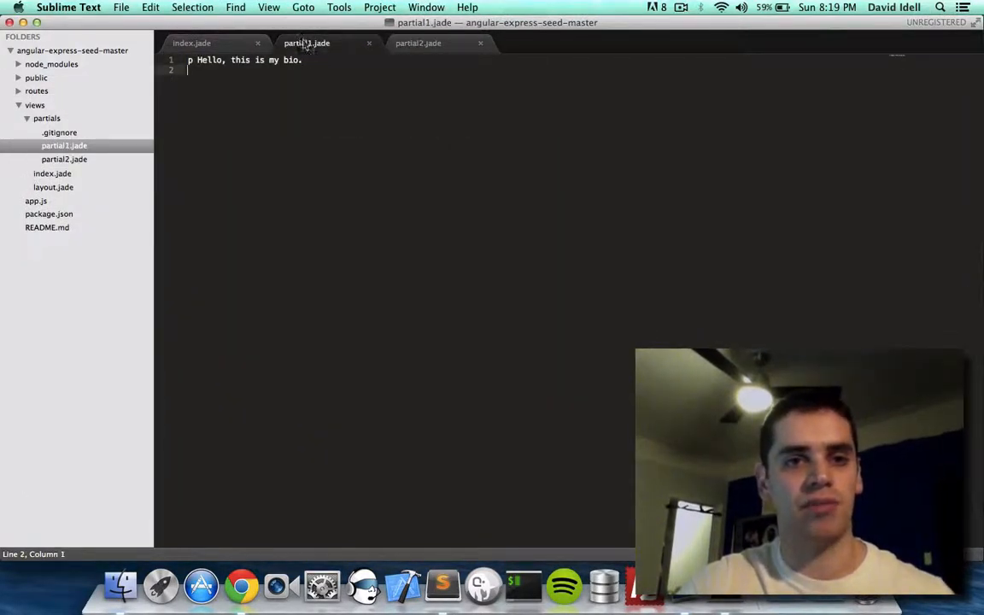
click(417, 42)
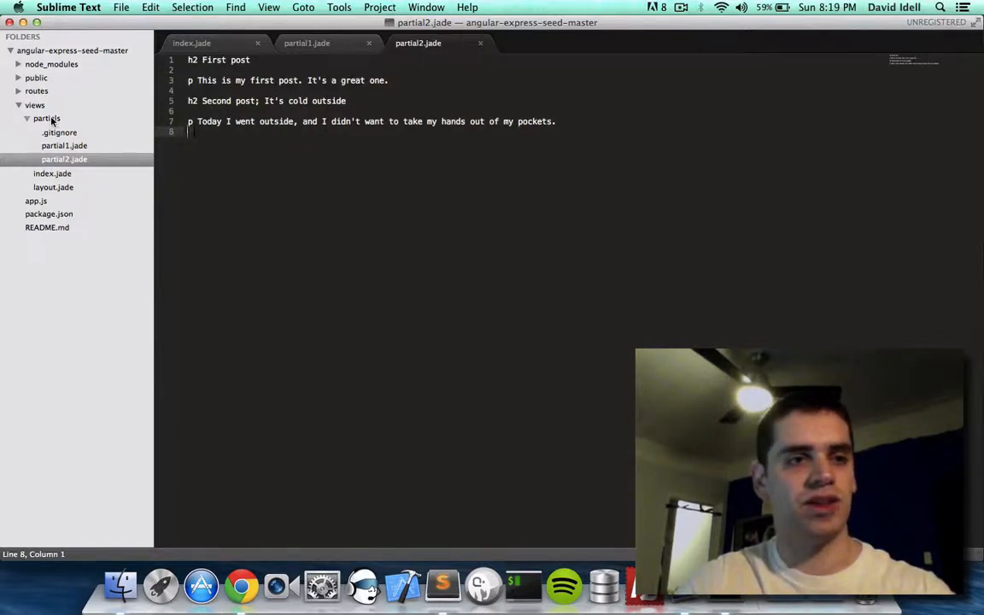
- Create a new file in the partials folder and save it as projects.jade
right_click(48, 118)
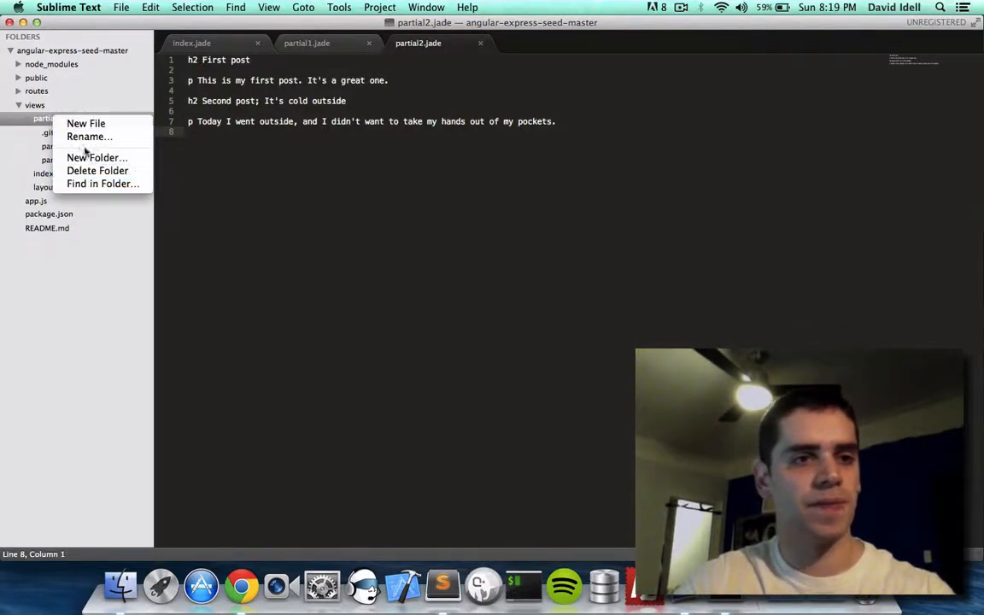
click(85, 123)
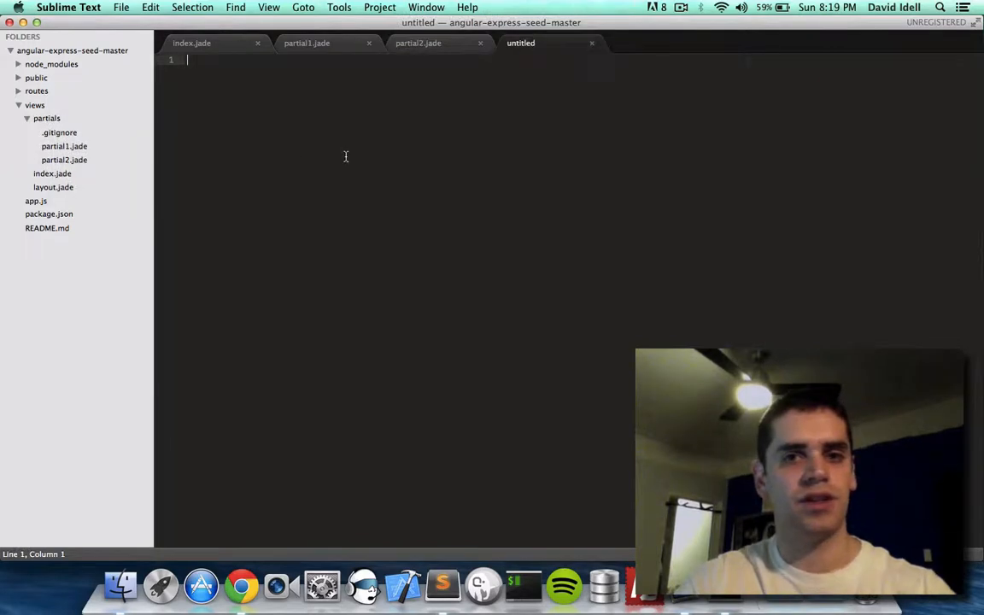
key(cmd+s)
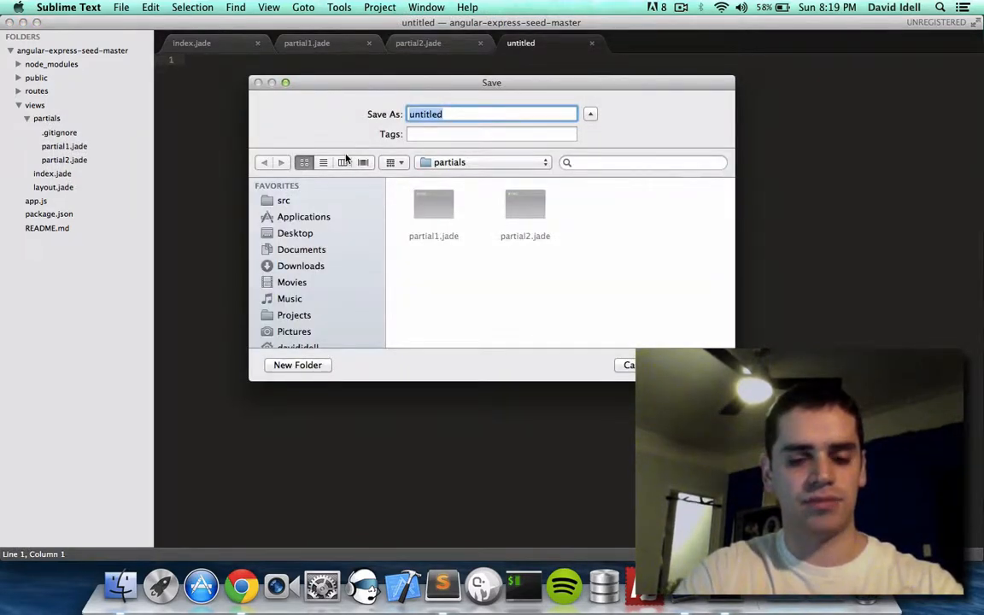
text(project)
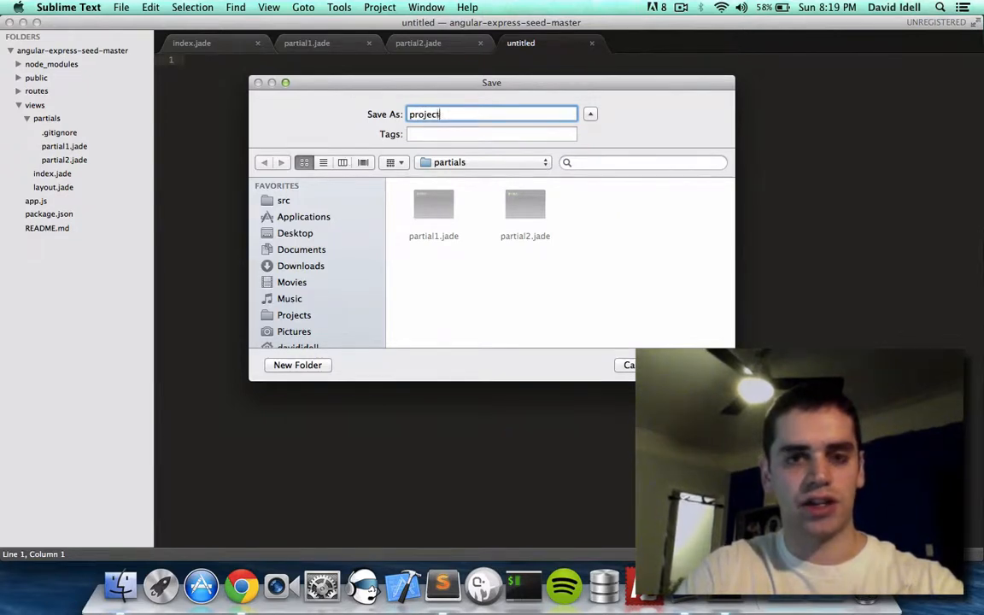
text(s.jade)
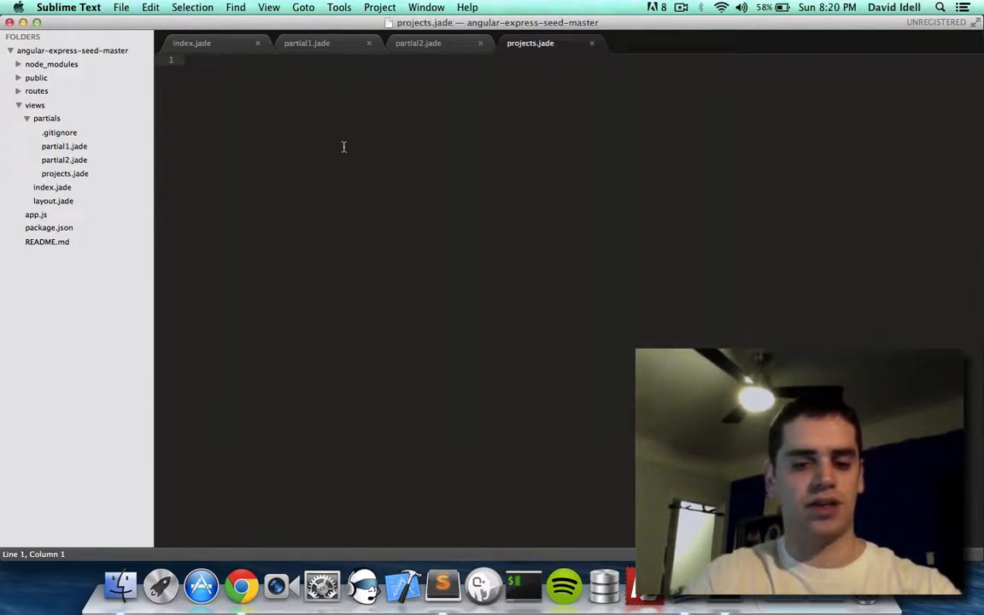
- Write h2 Project #1 and Project #2 headings with 'This is my first/second project' lines and save
text(h2 Project 1)
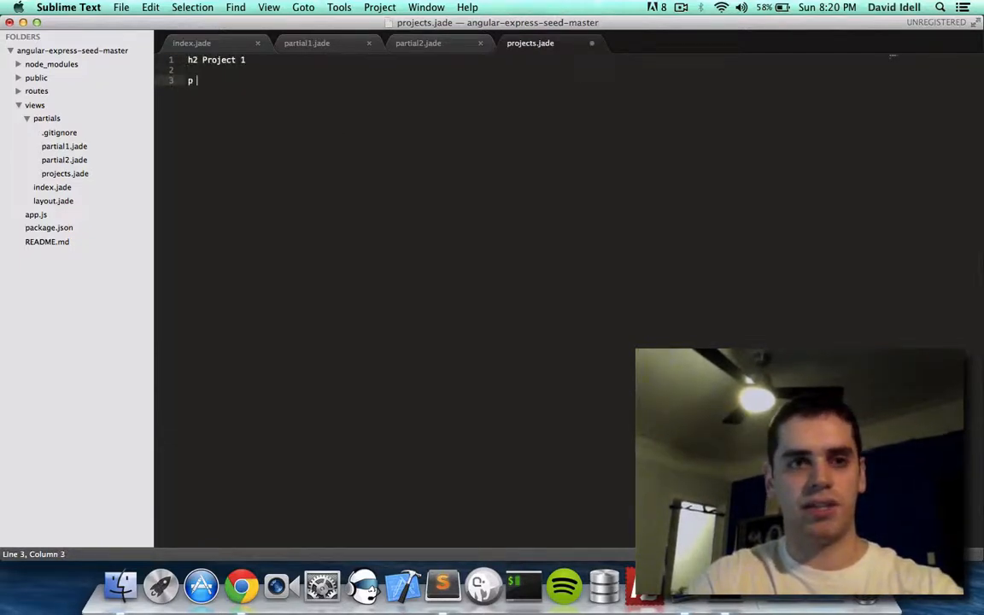
text(This)
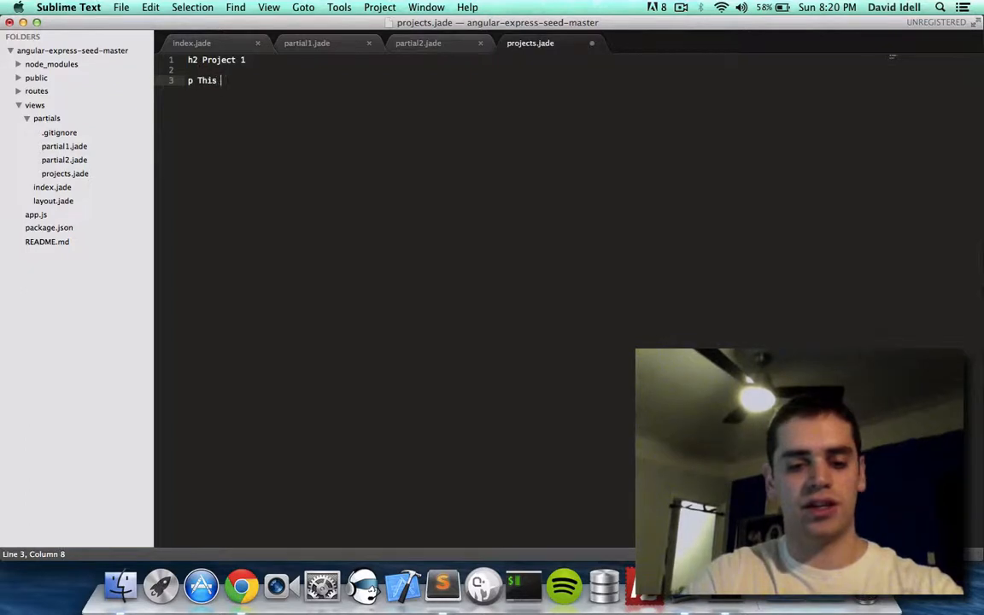
text(is my first project)
text(h2)
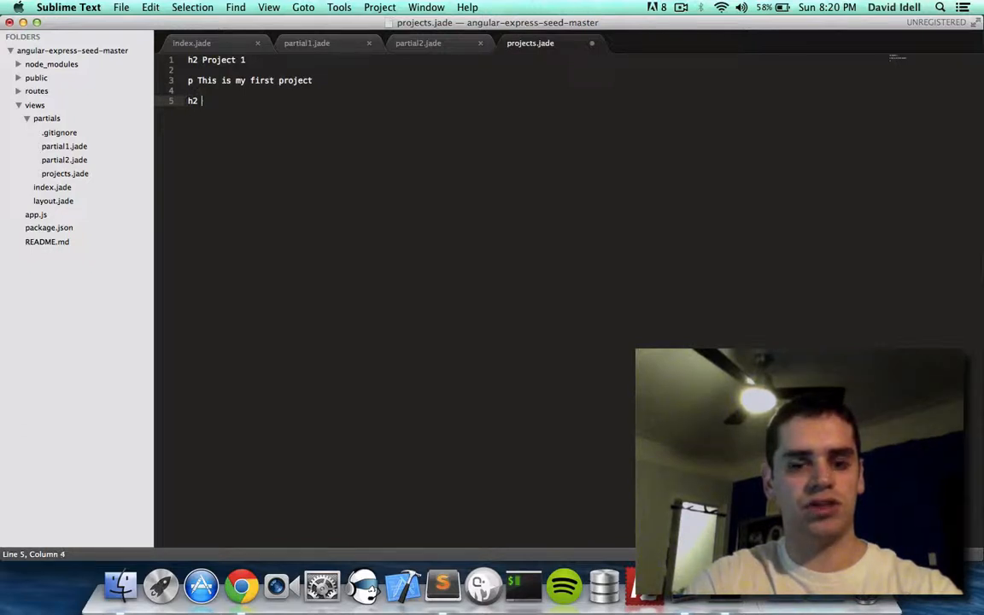
text(Project #2)
text(p This )
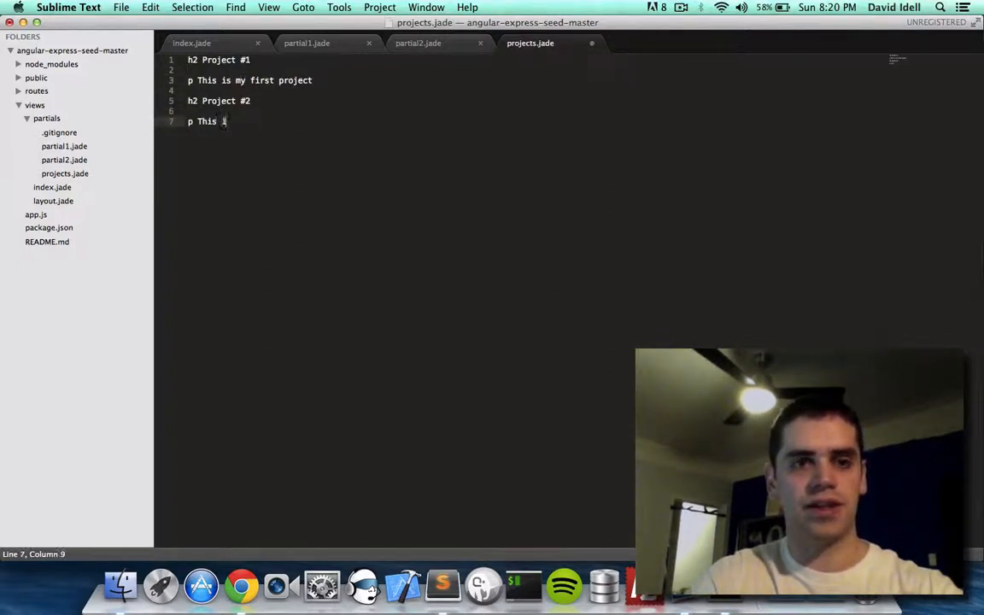
text(is my second p)
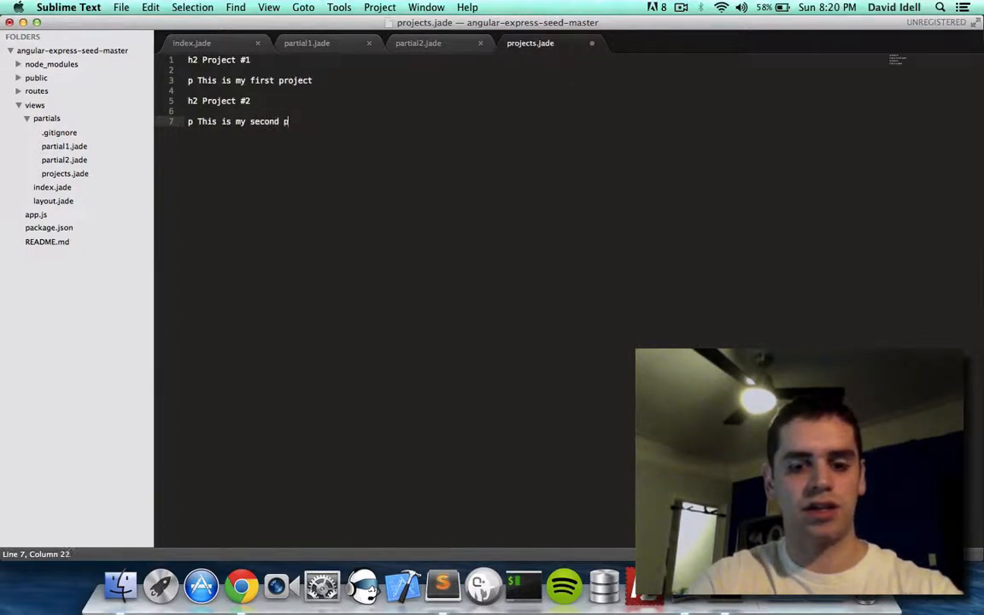
text(roject)
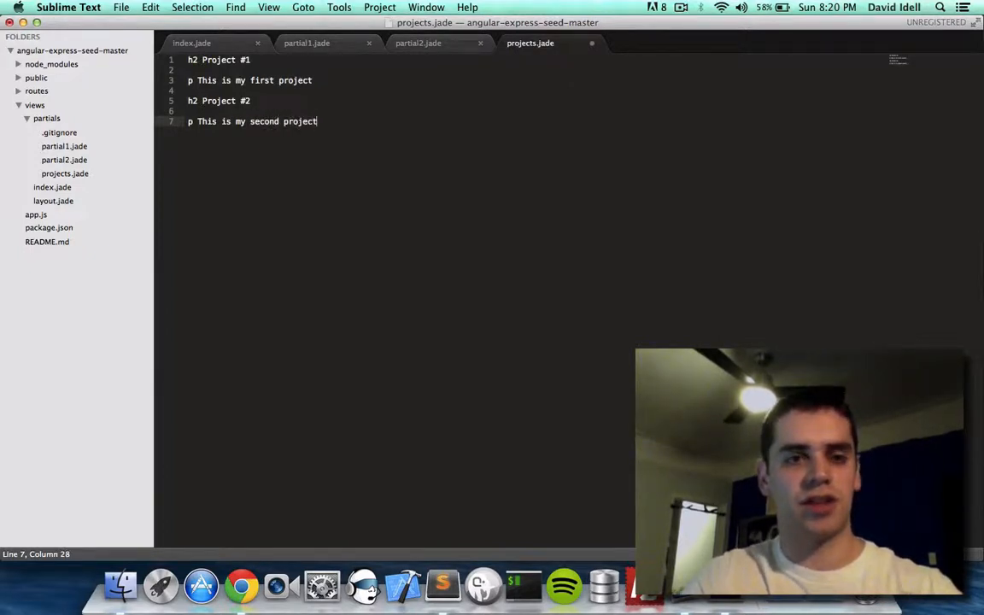
key(cmd+s)
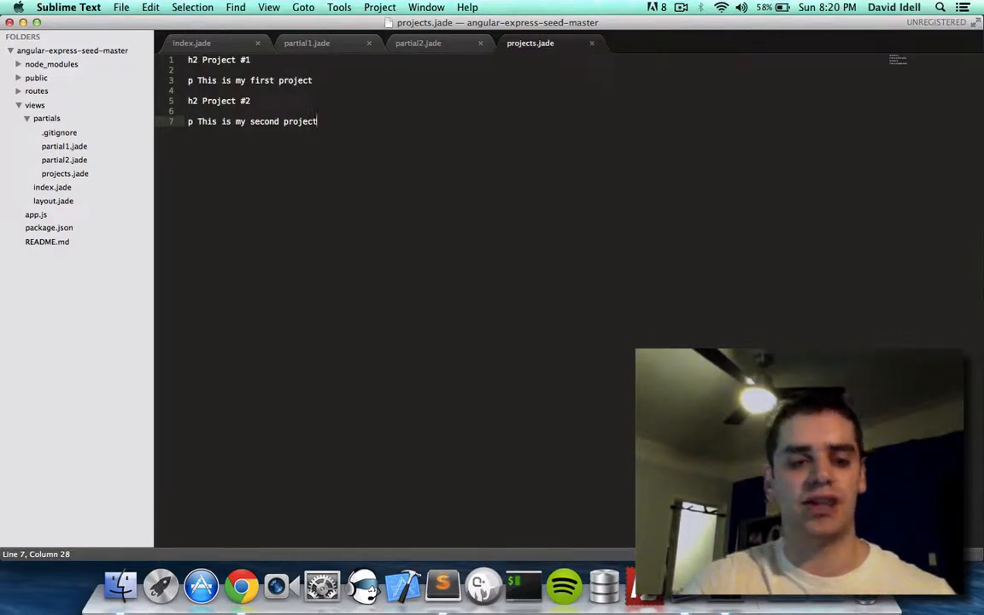
click(241, 586)
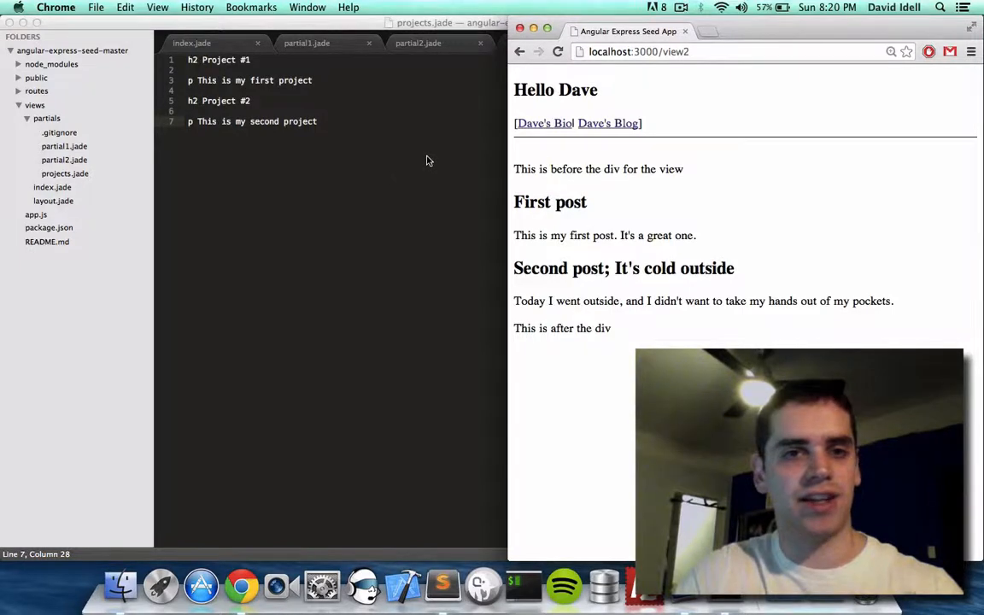
- Add an a(href='projects') Dave's Projects nav entry in index.jade under the blog link
click(65, 174)
text(a)
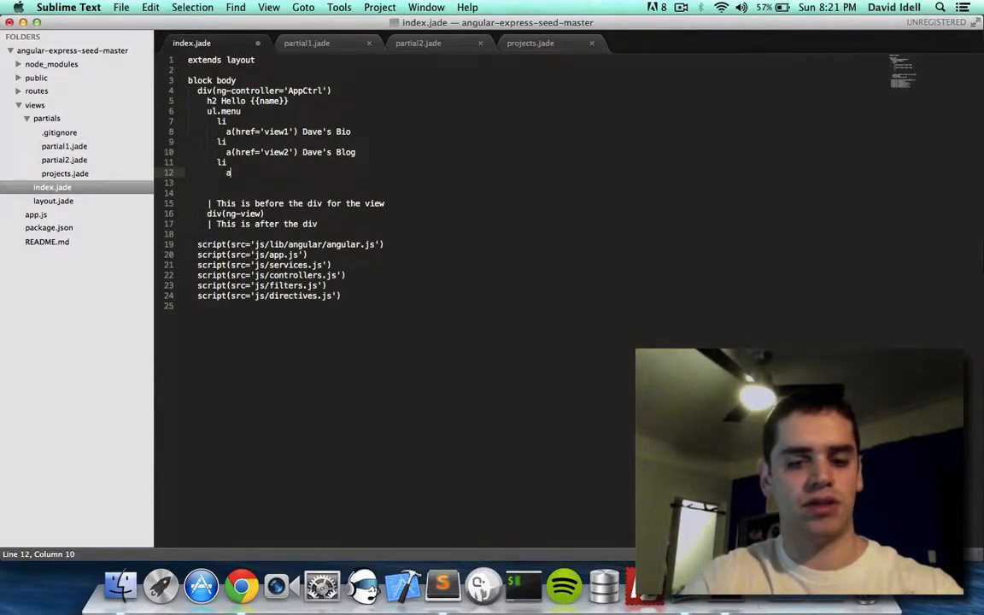
text((href))
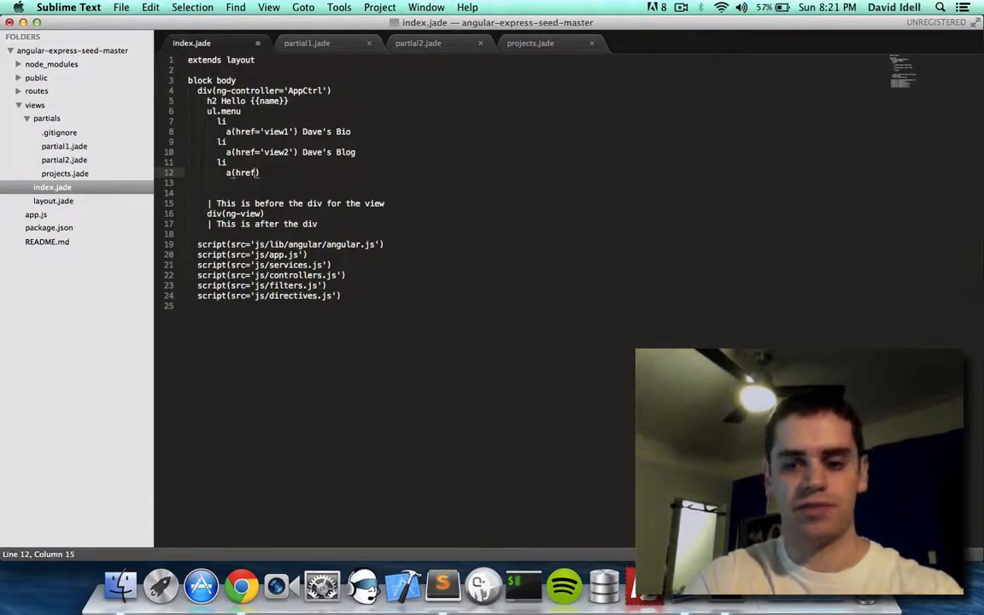
text(='')
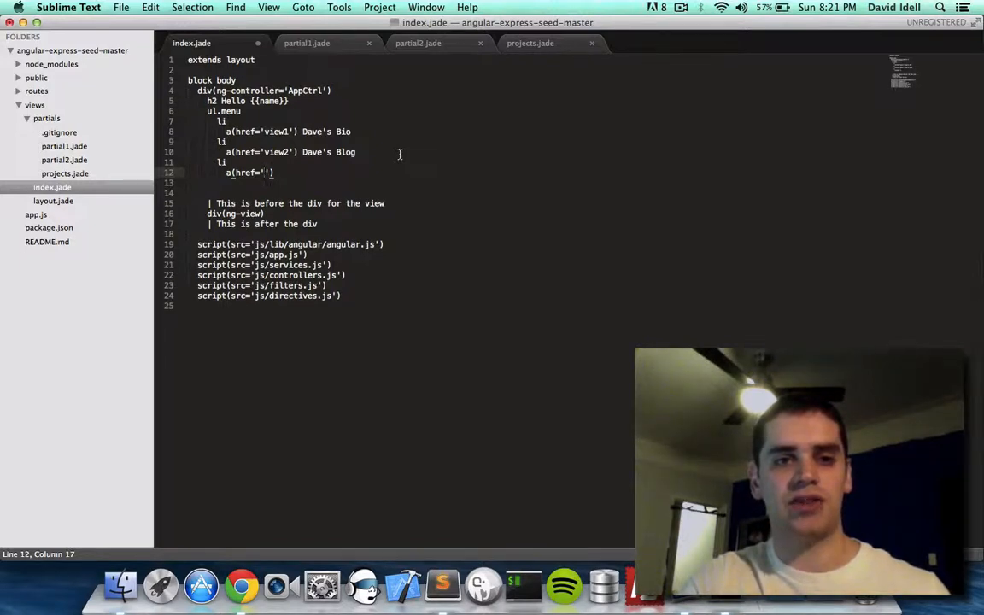
text(projects)
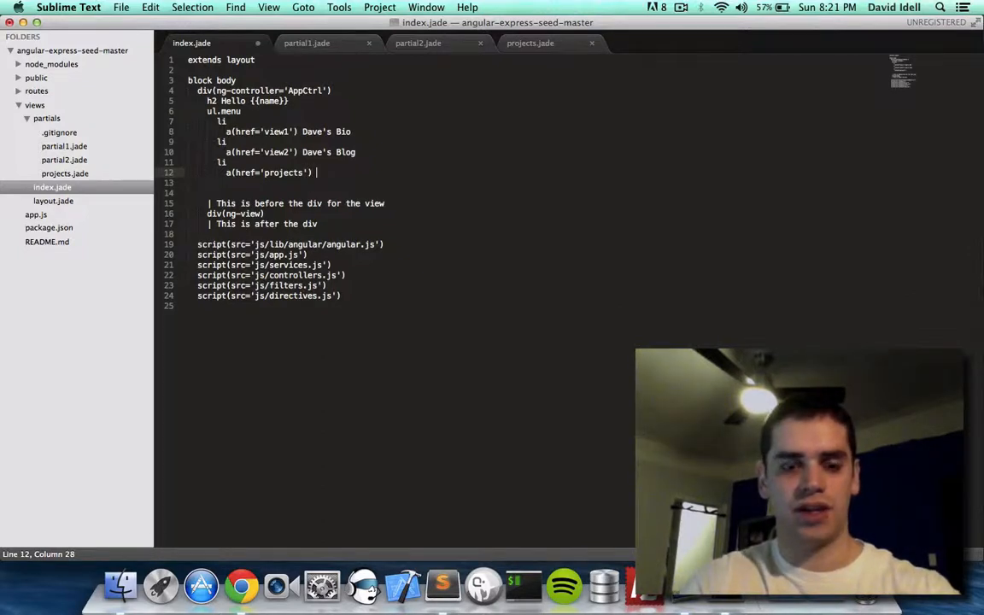
text(Dave's Projects)
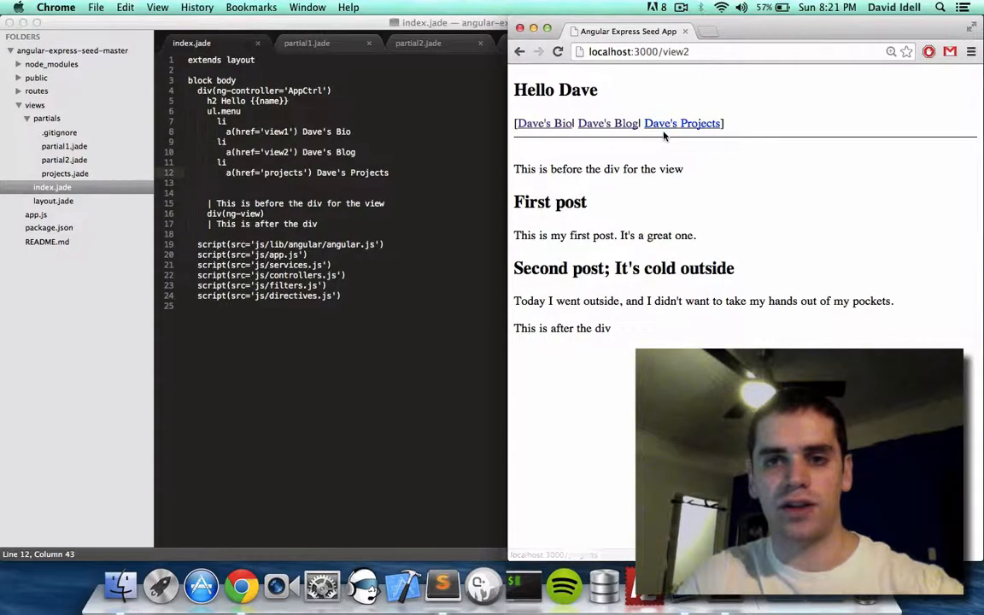
mouse_move(543, 127)
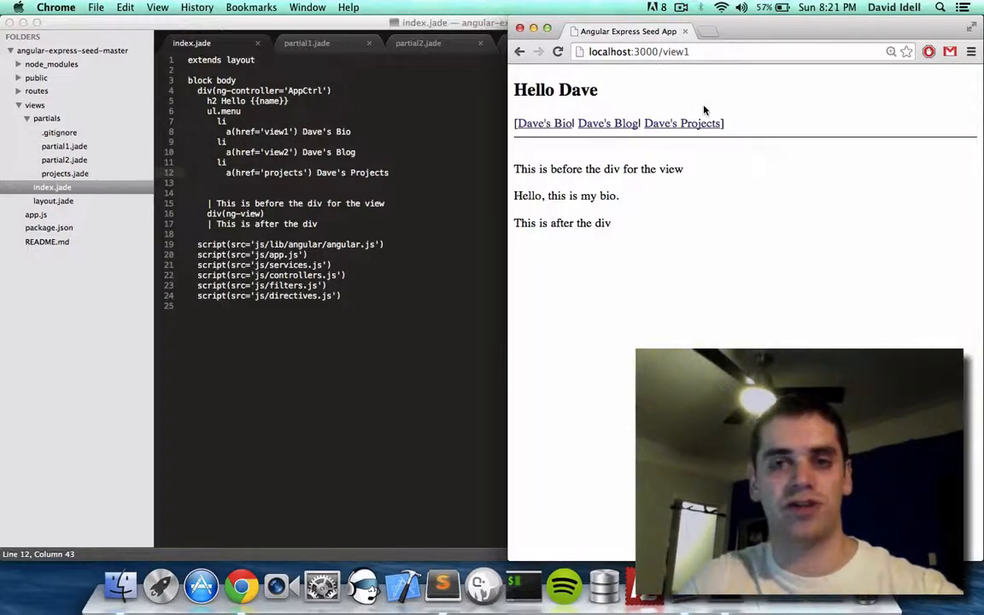
- Try the new Dave's Projects link on the reloaded page
click(608, 123)
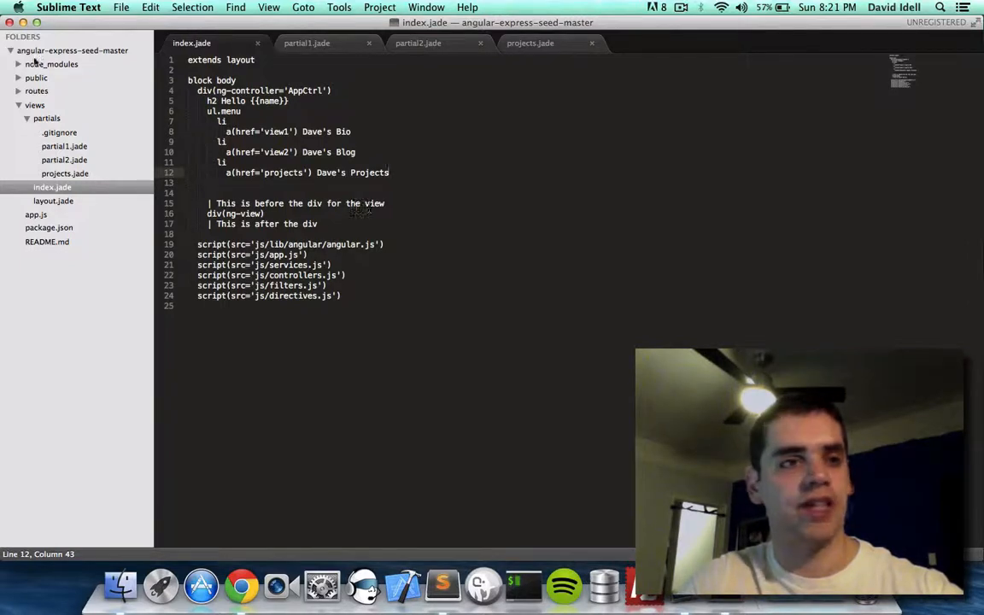
- Open the client app.js script from public/js in the sidebar
click(36, 79)
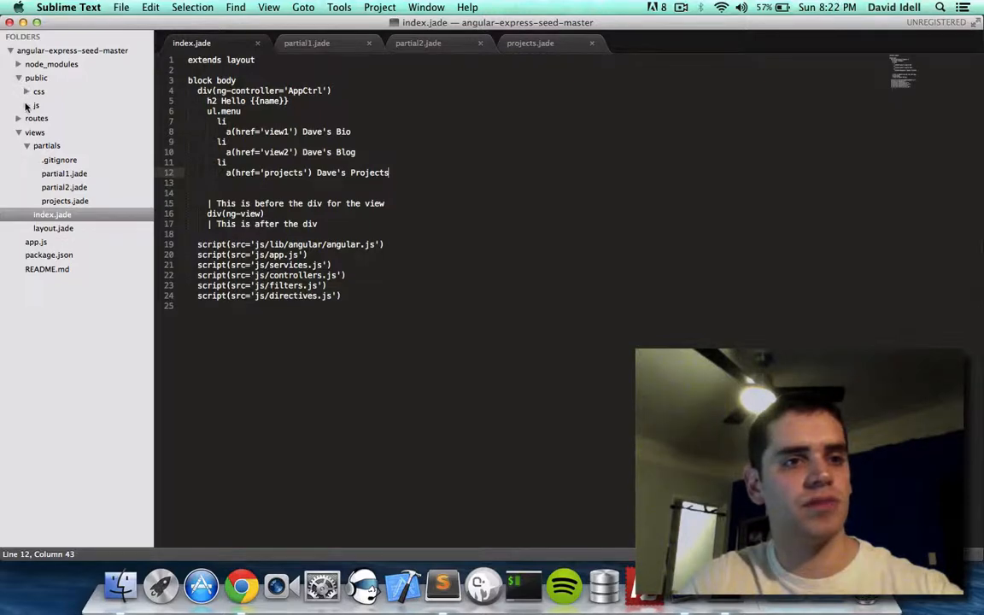
click(36, 106)
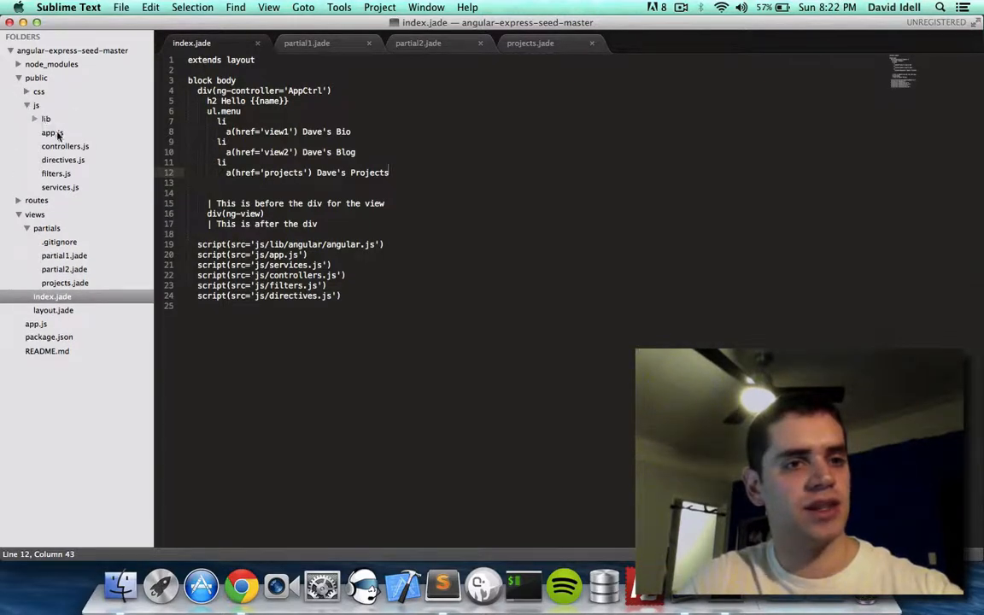
click(51, 133)
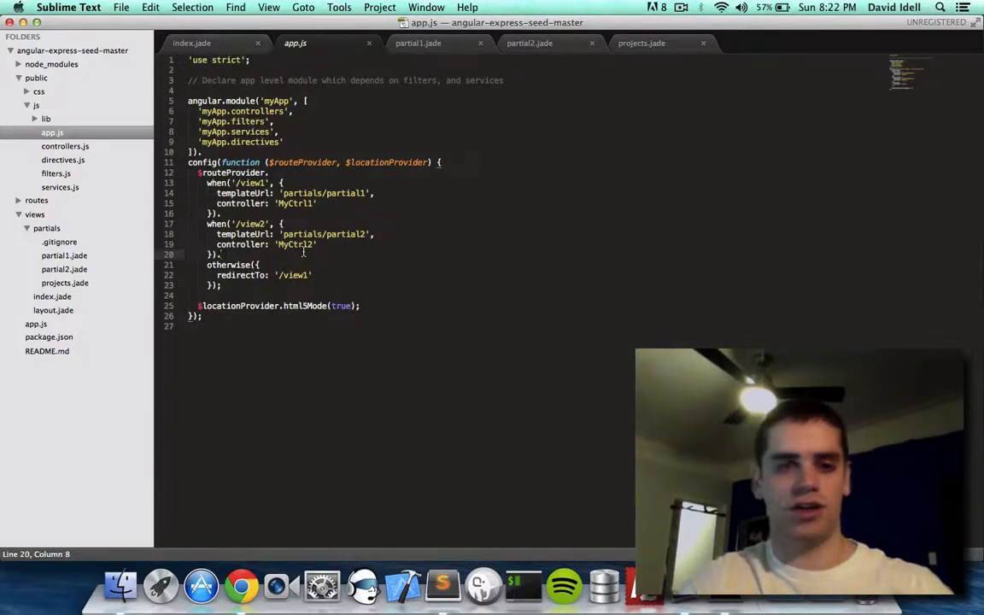
- Add a when('/projects') route with templateUrl 'partials/projects' and controller 'MyCtrl2'
key(enter)
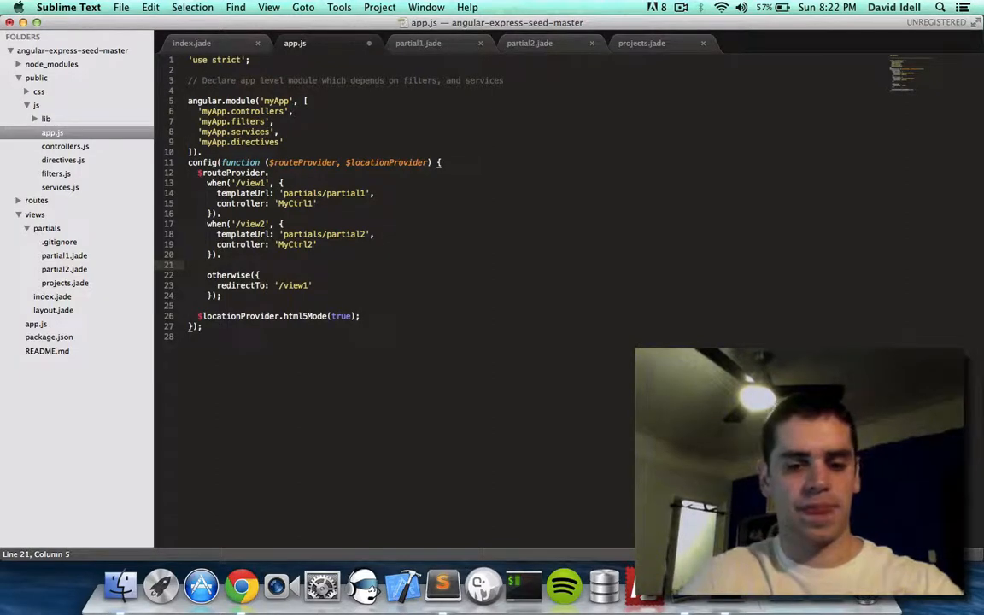
text(when(''))
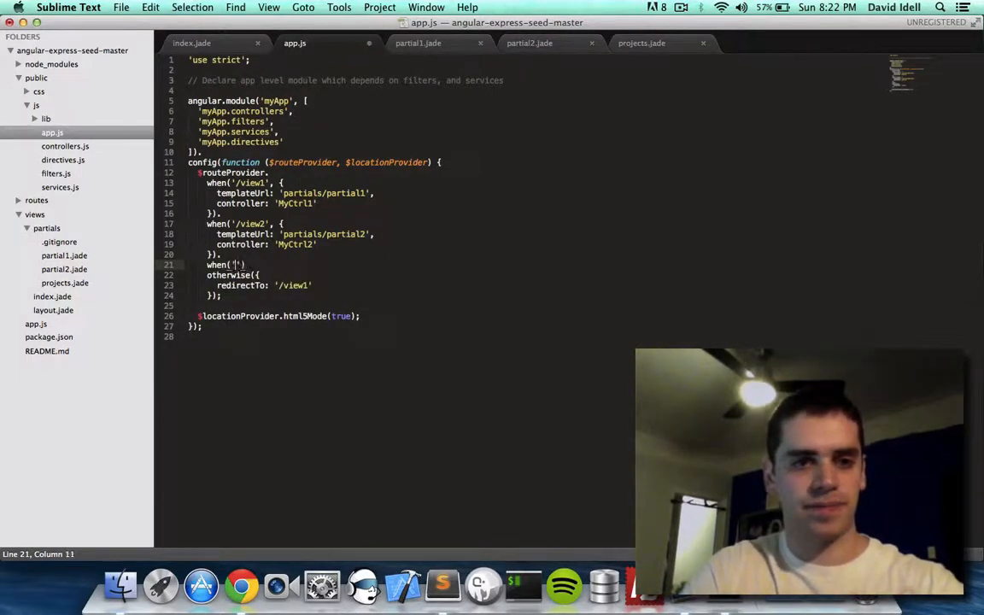
text(/project)
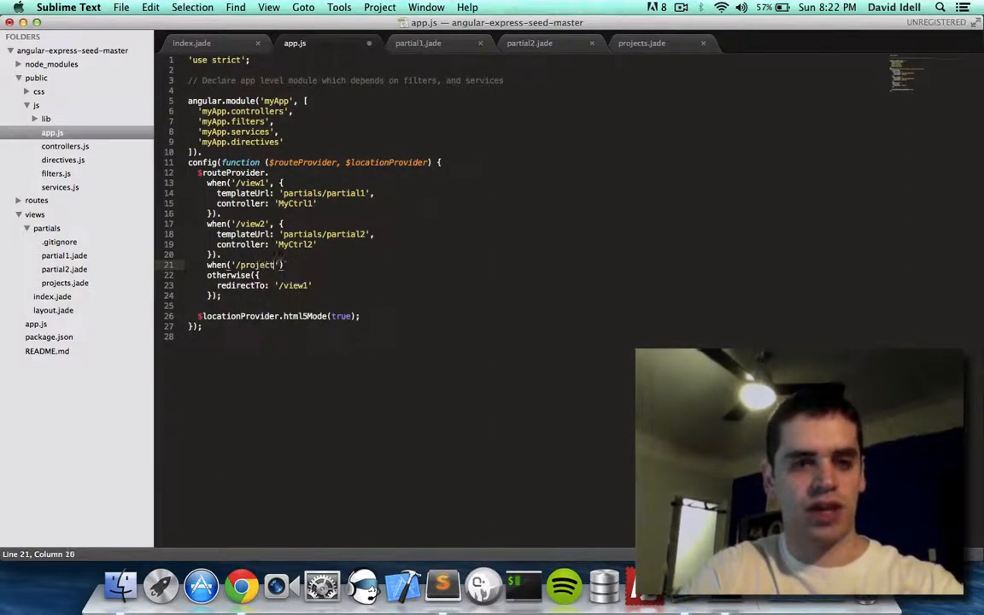
text(, {)
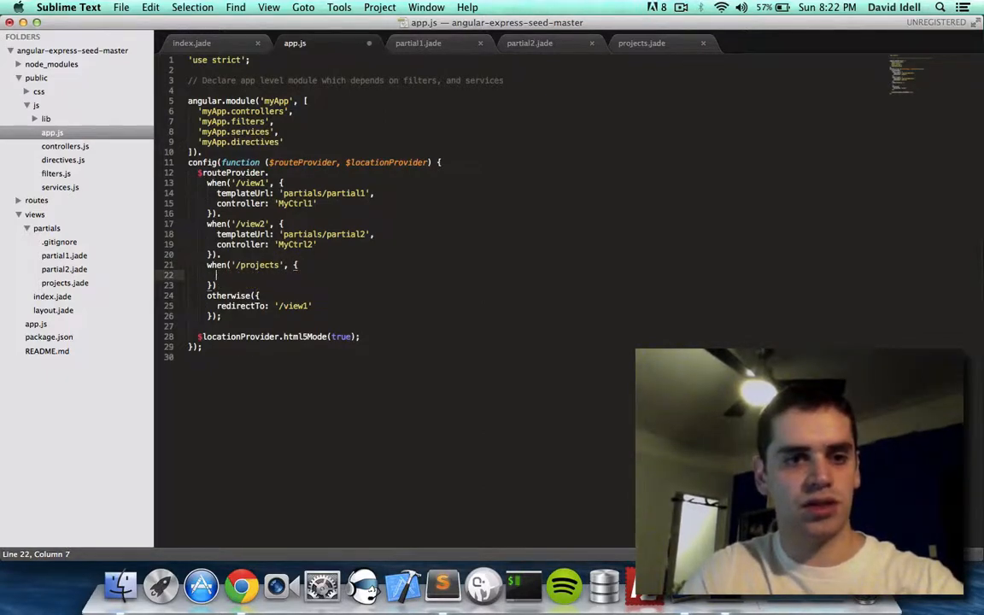
text(templateUrl: ')
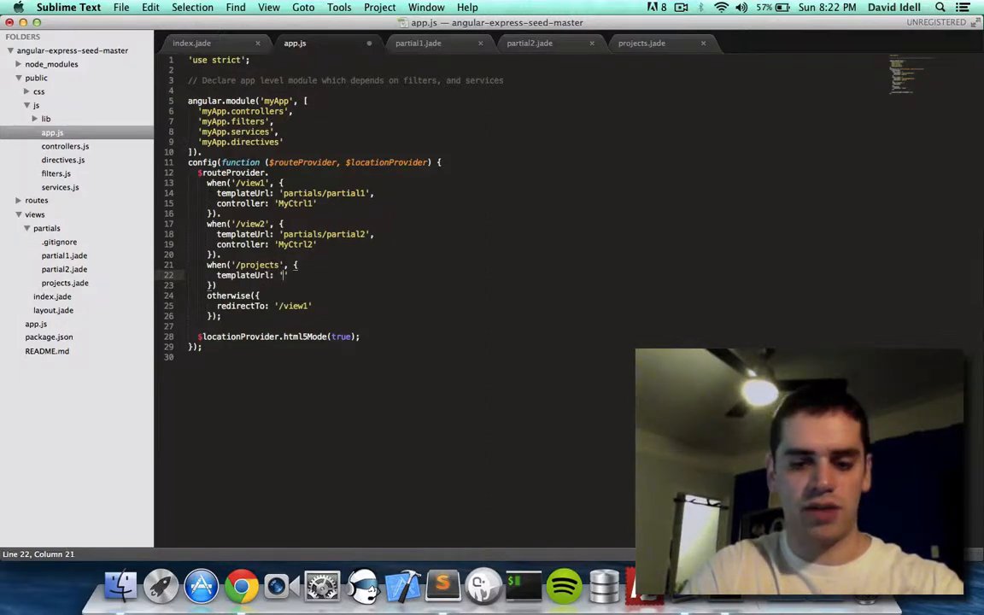
text(partials/pa)
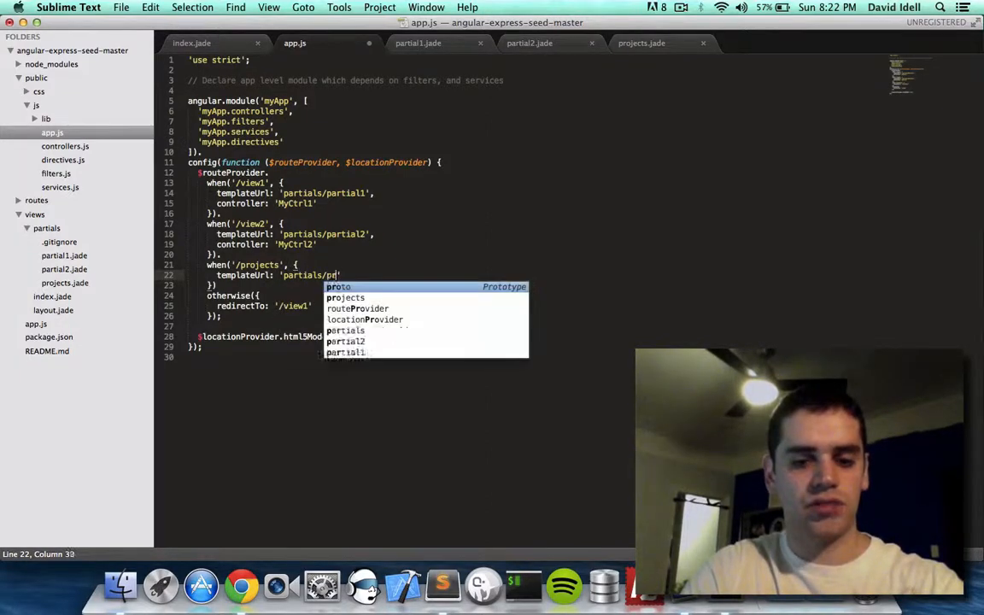
text(rojects)
text(controller:)
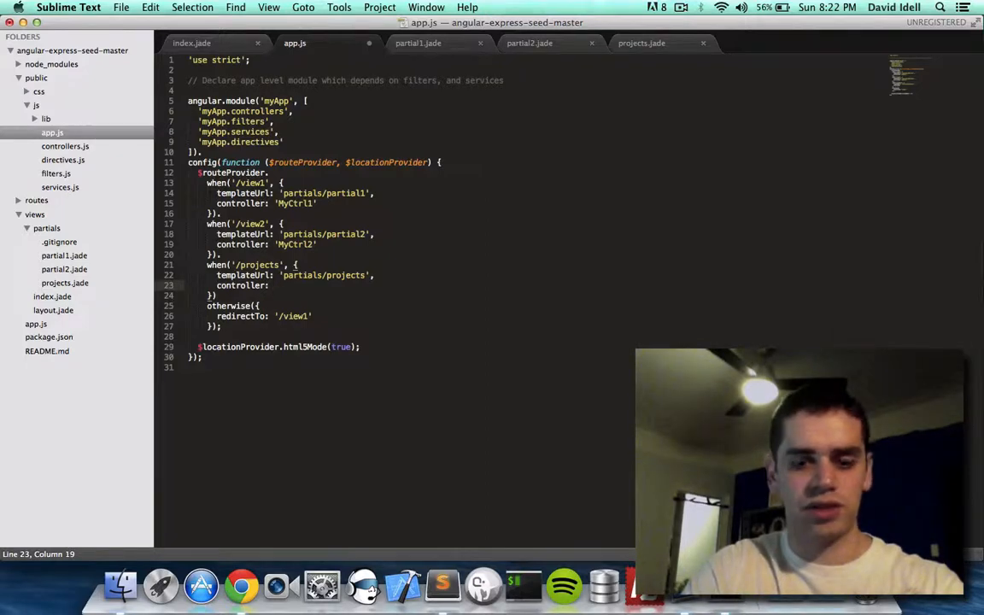
text('MyCtrl2')
click(410, 295)
text(.)
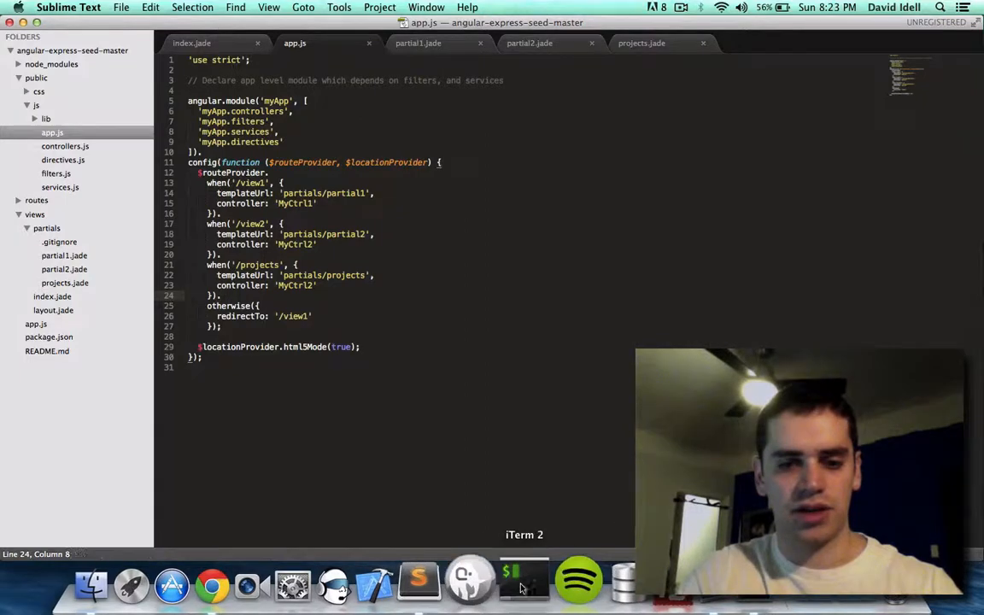
- Restart the server in the terminal and follow the Dave's Projects link
click(523, 584)
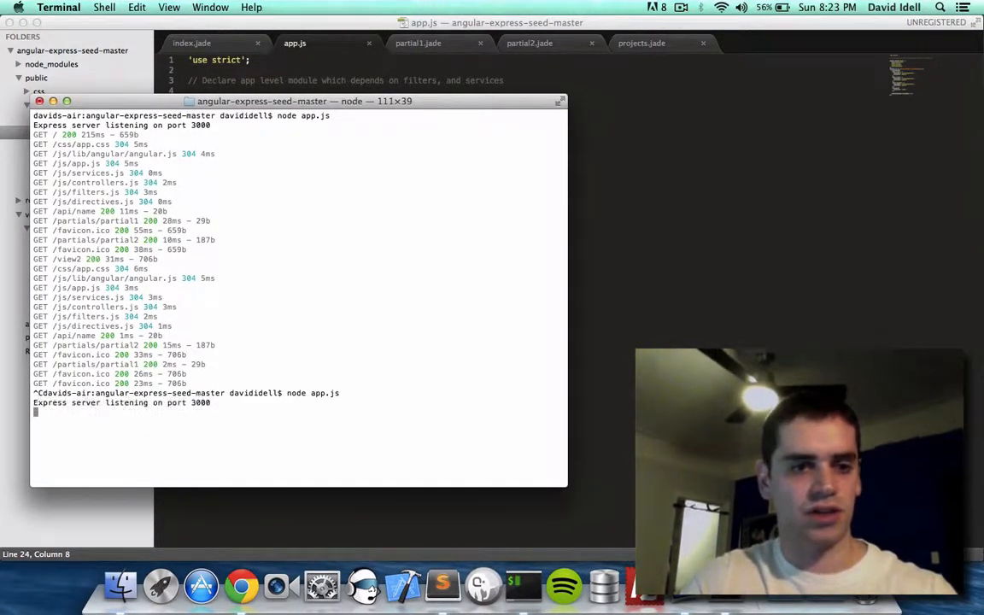
mouse_move(236, 585)
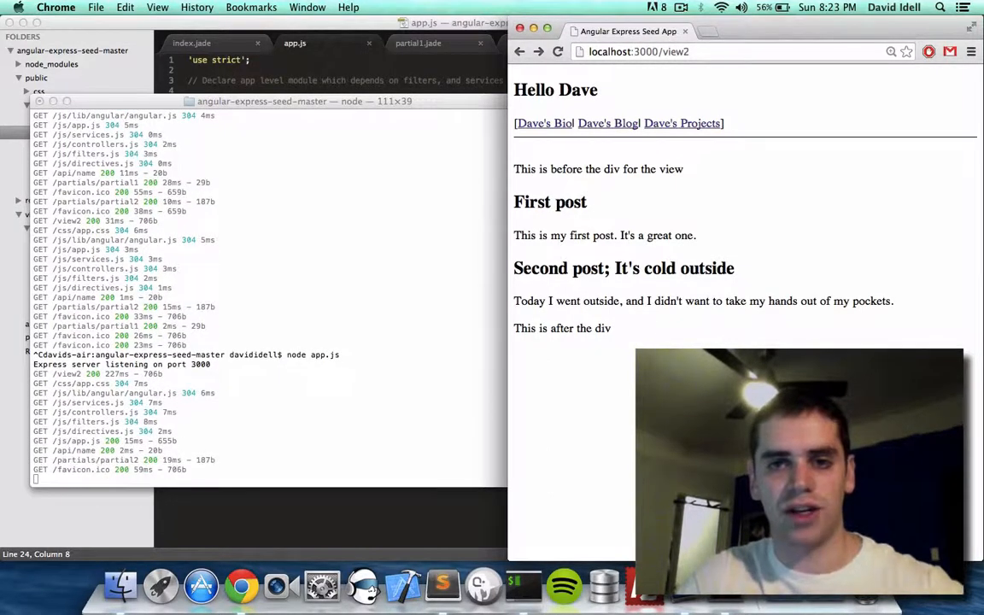
mouse_move(682, 123)
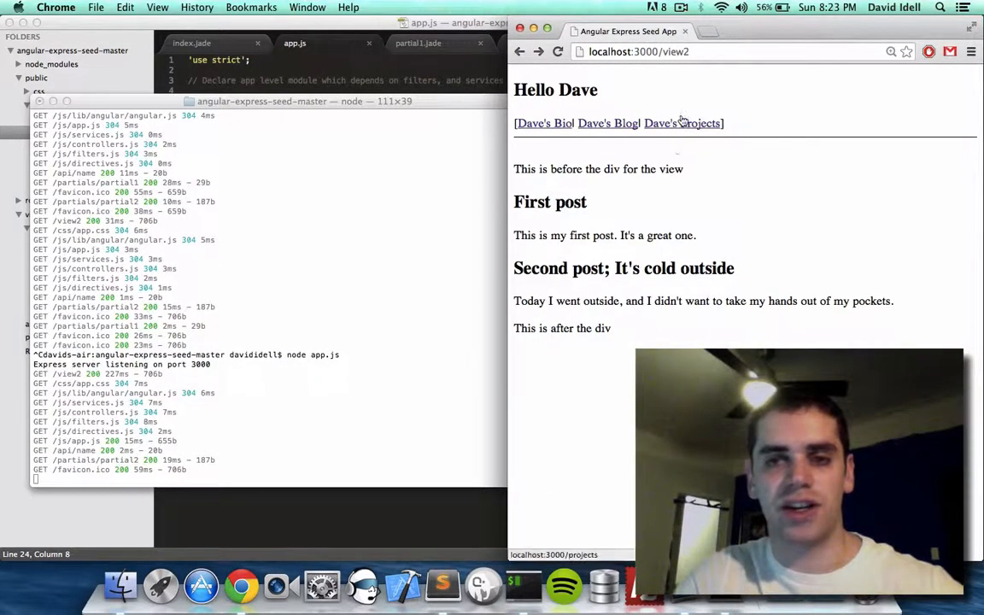
click(682, 123)
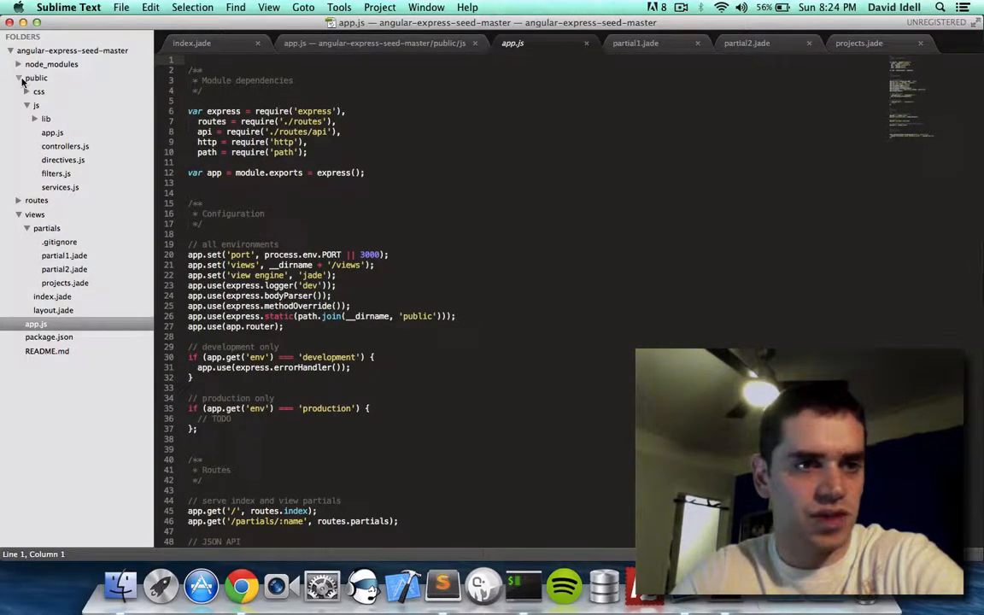
- Collapse public, expand routes and open its index.js file
click(36, 78)
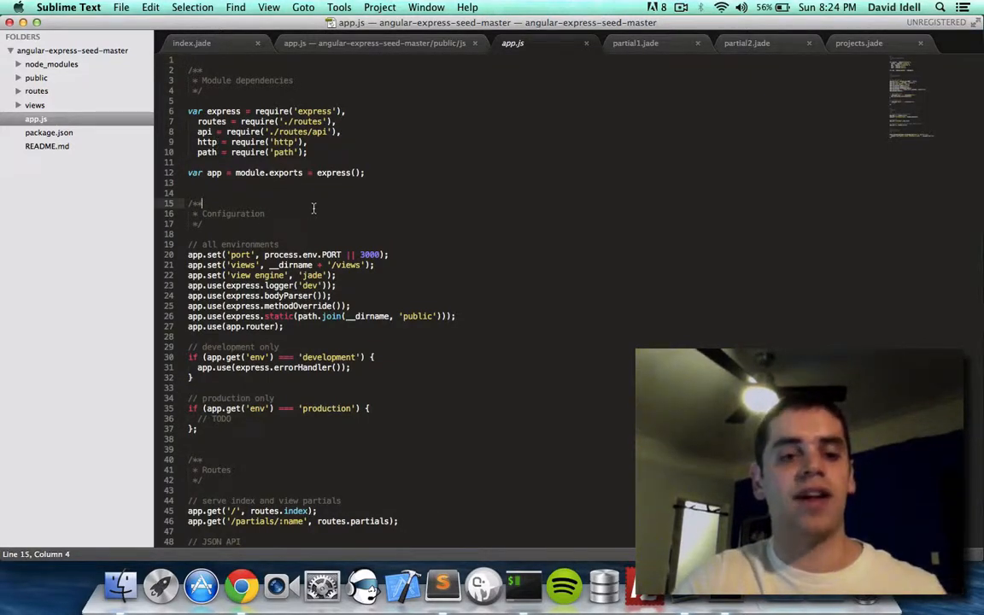
scroll(down, 3)
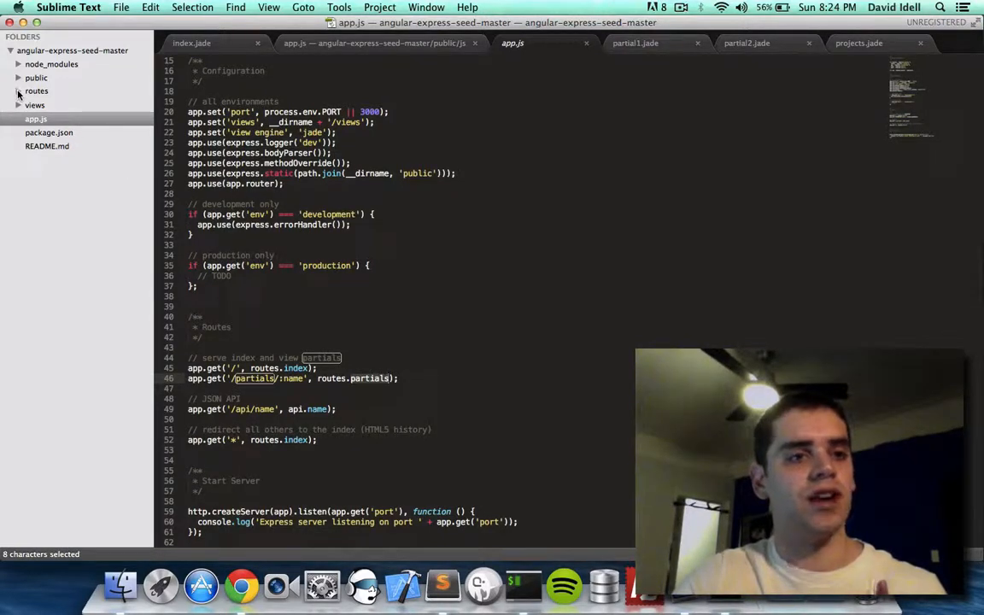
click(38, 91)
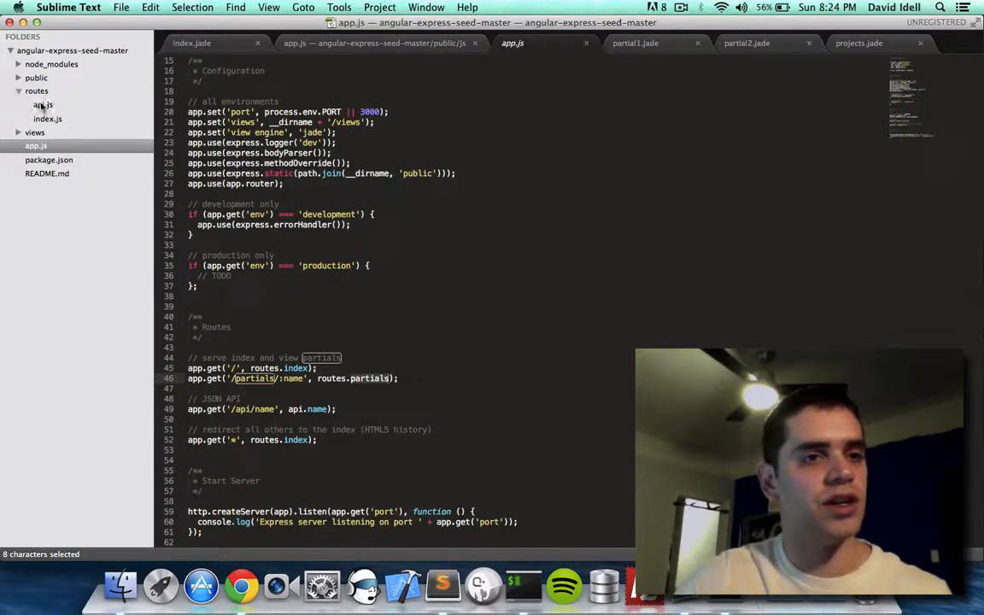
click(48, 120)
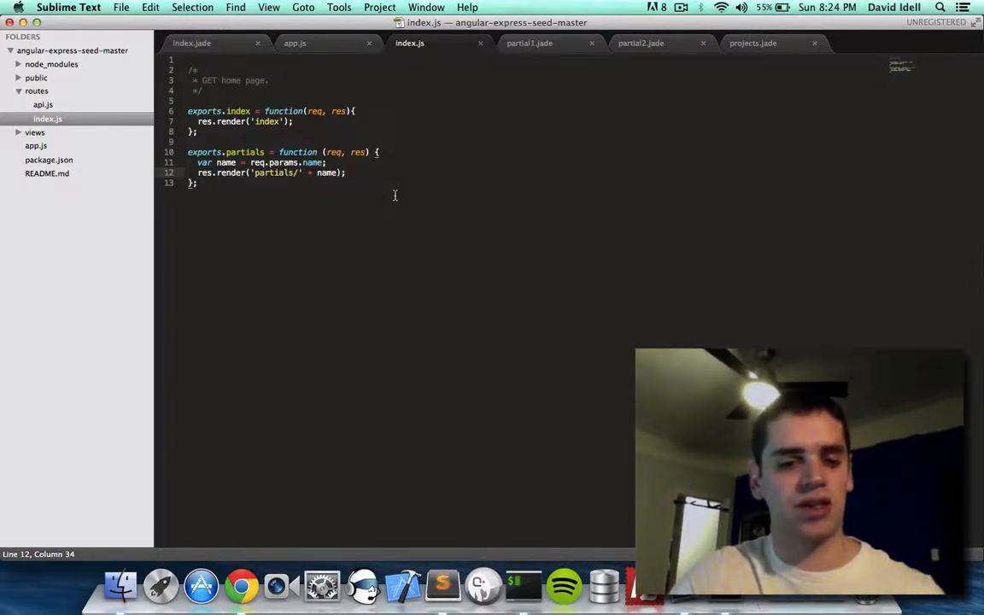
- Review the Angular app.js and then the server app.js file
click(225, 584)
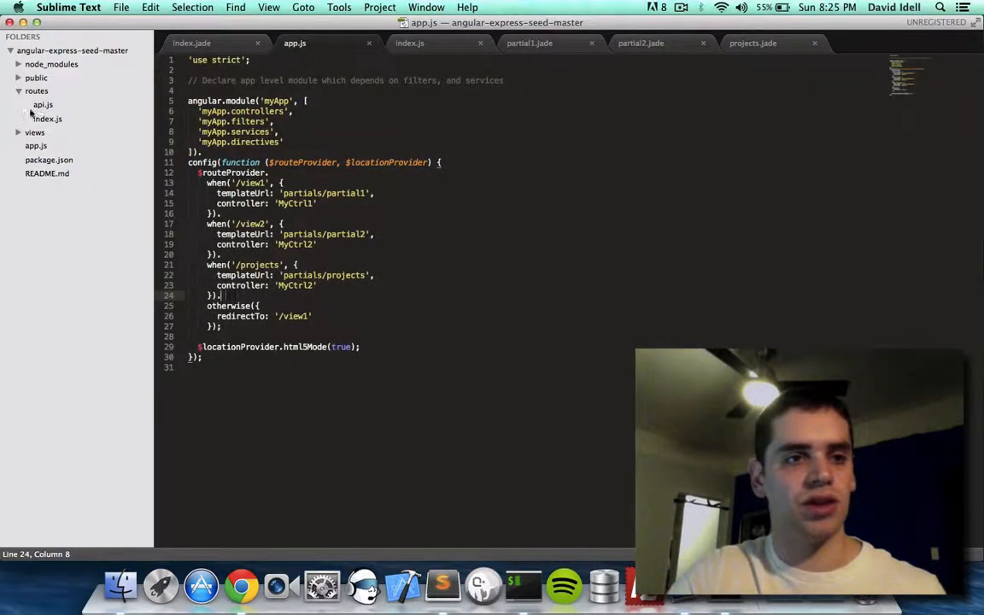
click(35, 78)
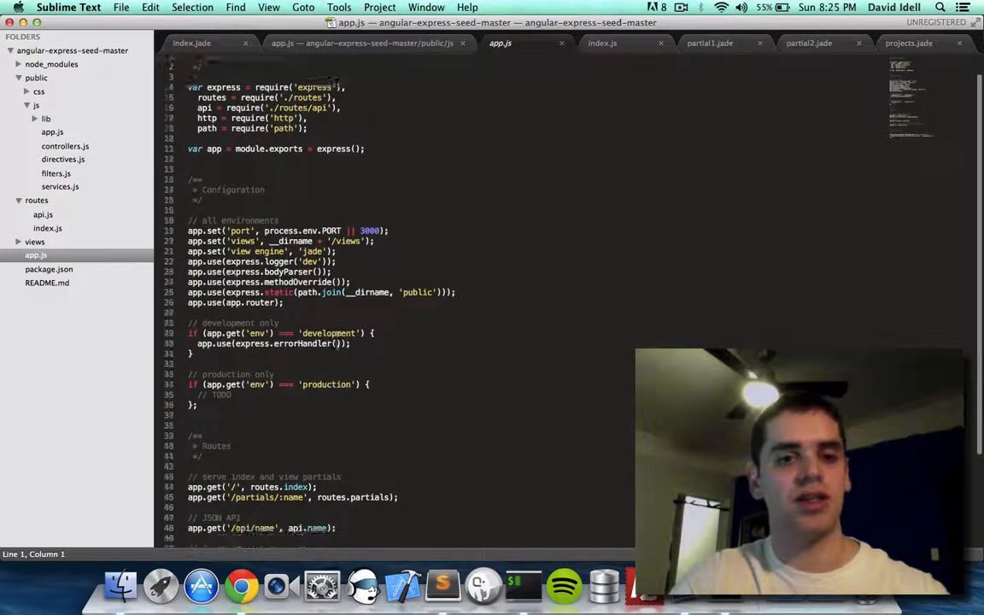
scroll(down, 3)
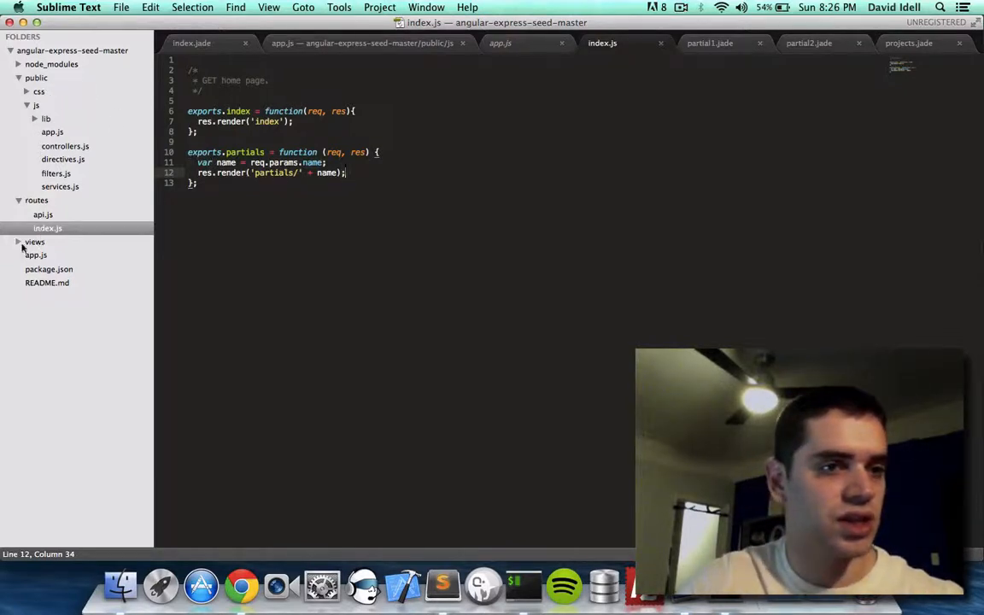
- Review projects.jade from the views folder, then return to the index.jade template
click(35, 242)
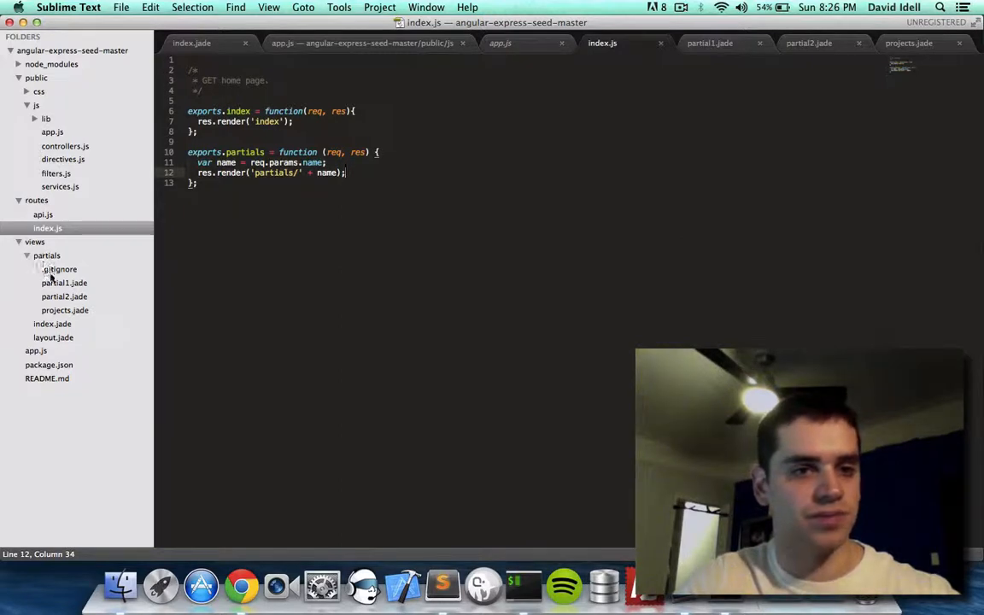
click(65, 311)
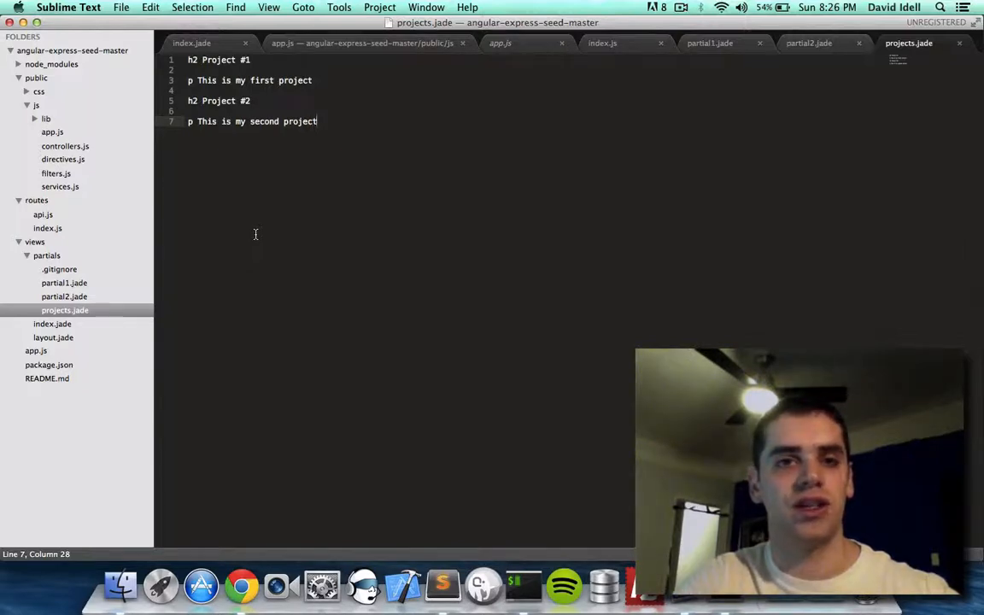
click(499, 42)
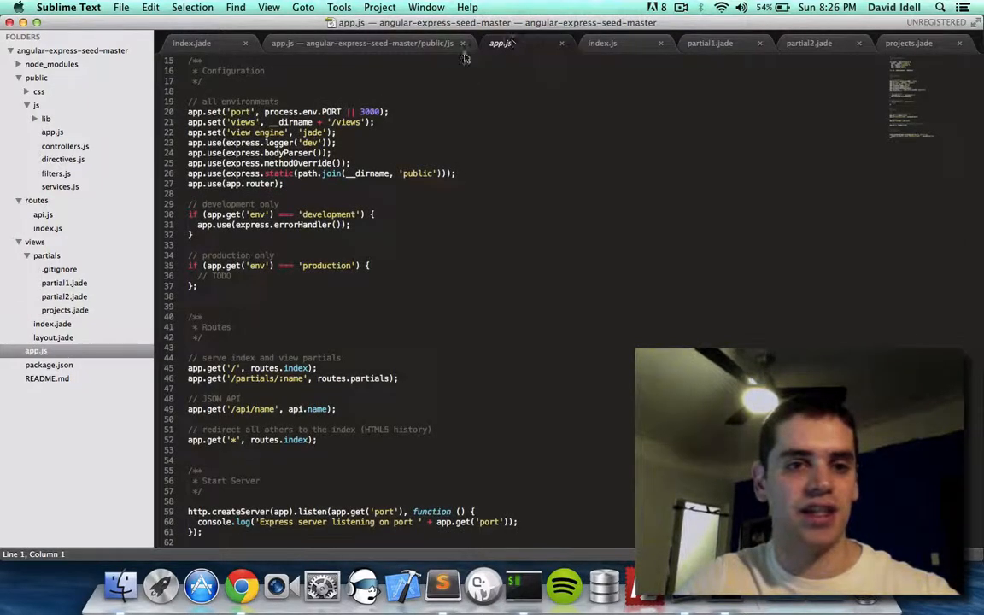
click(191, 43)
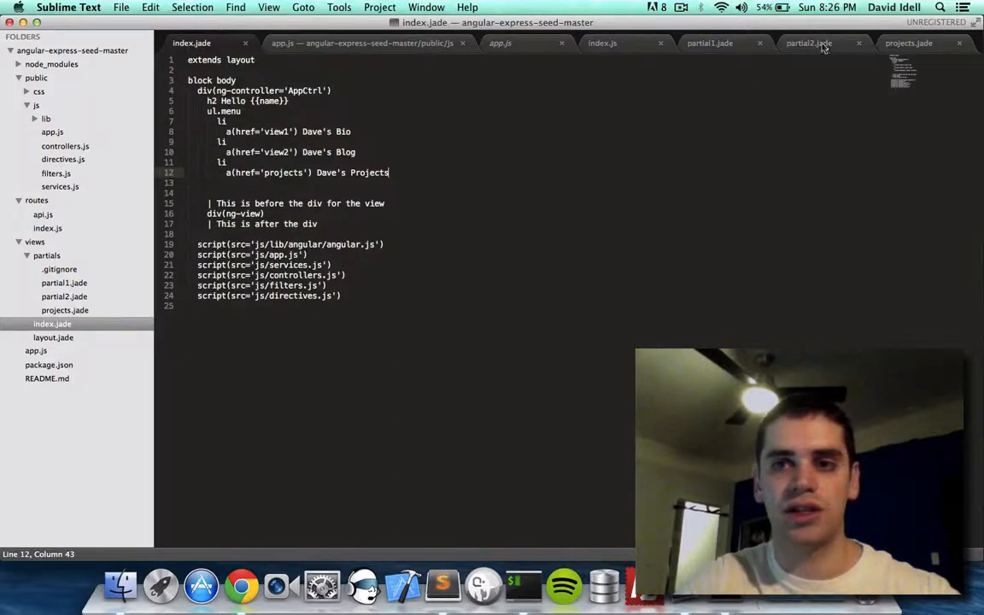
- In routes/index.js, append '.jade' to the partials render path
click(602, 42)
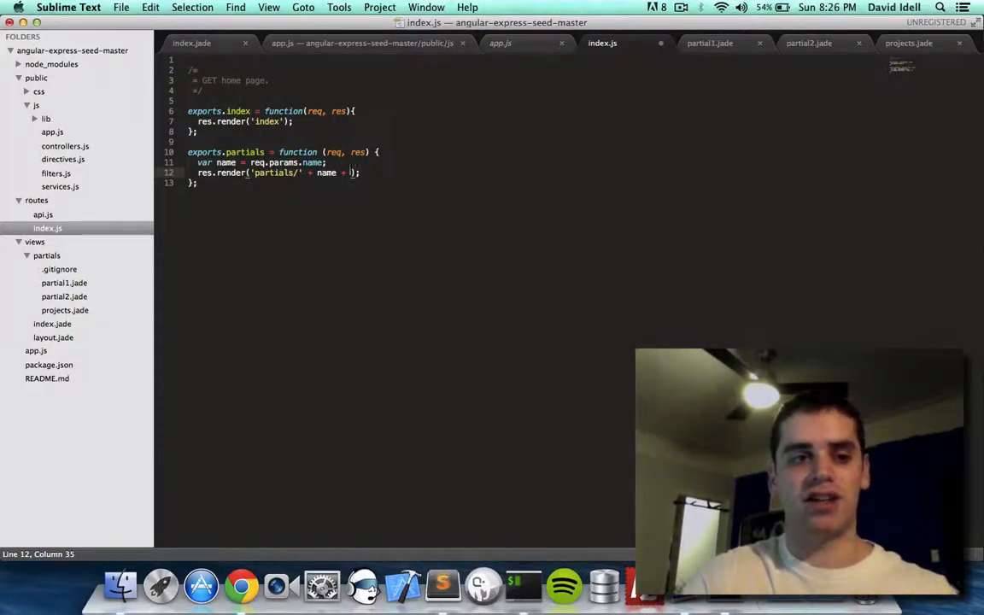
text('')
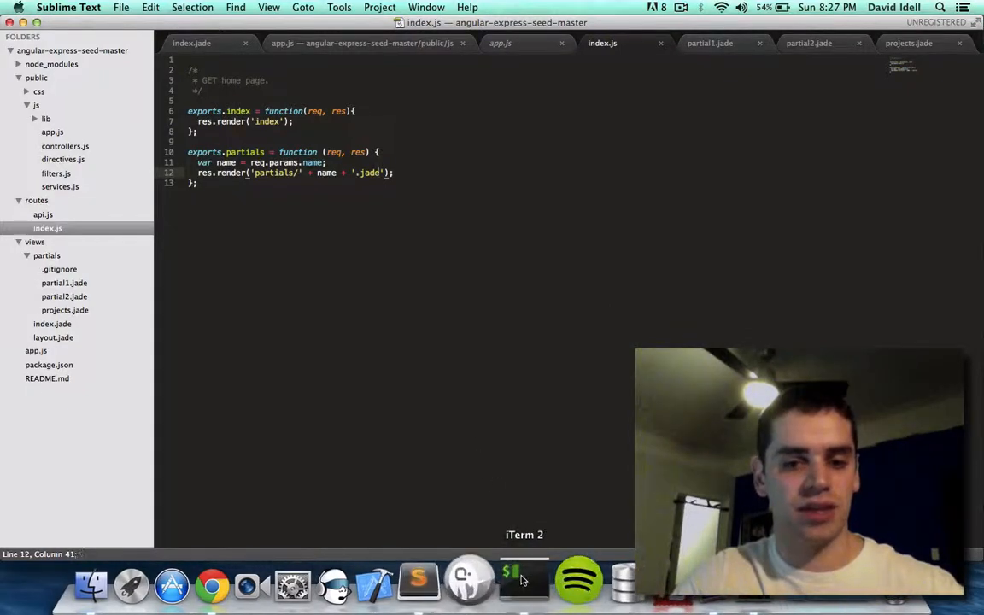
- Restart the server and verify the Blog, Bio and new Dave's Projects nav links all render
click(523, 585)
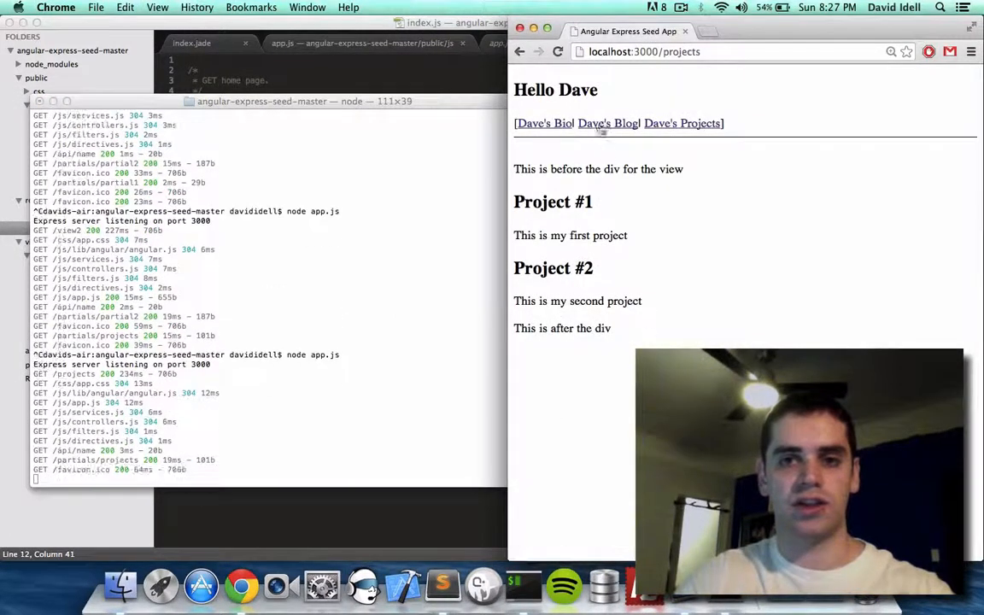
click(608, 123)
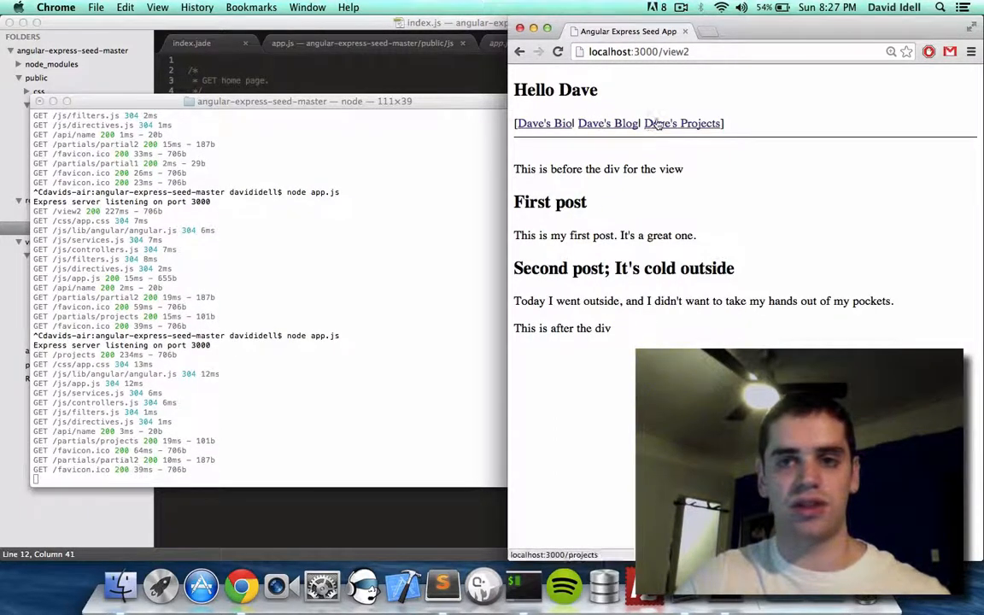
click(543, 123)
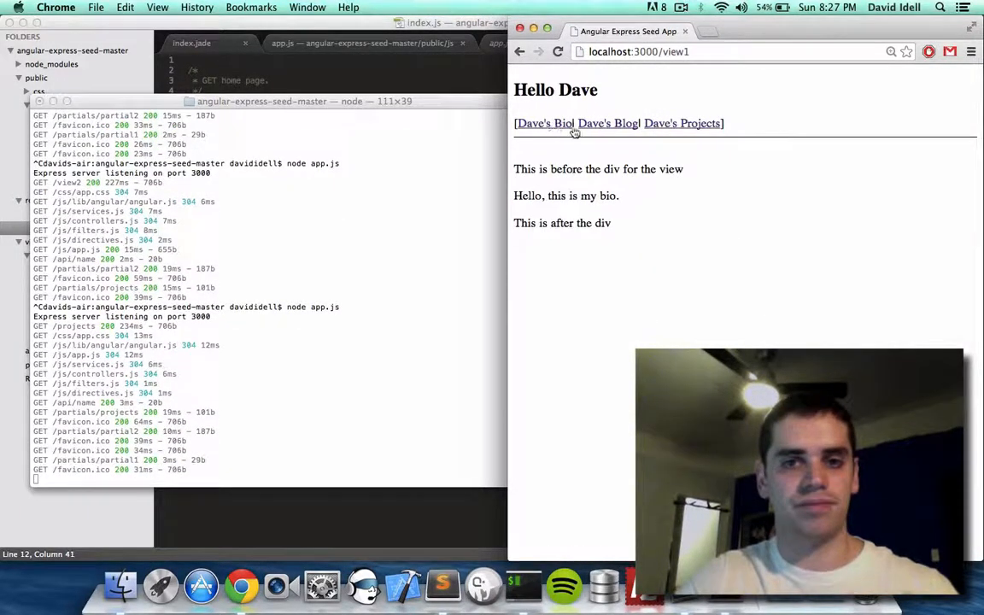
click(682, 123)
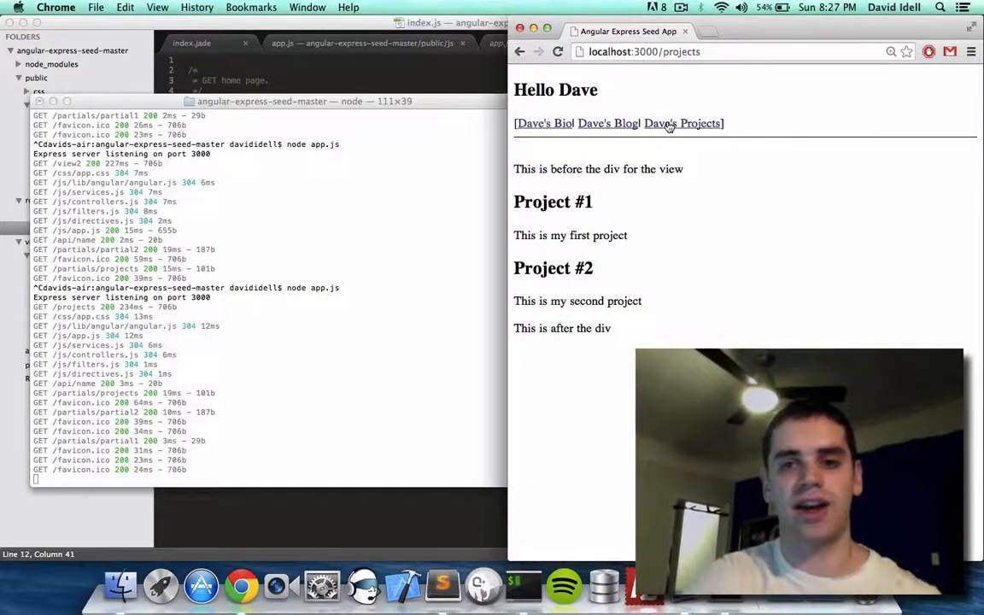